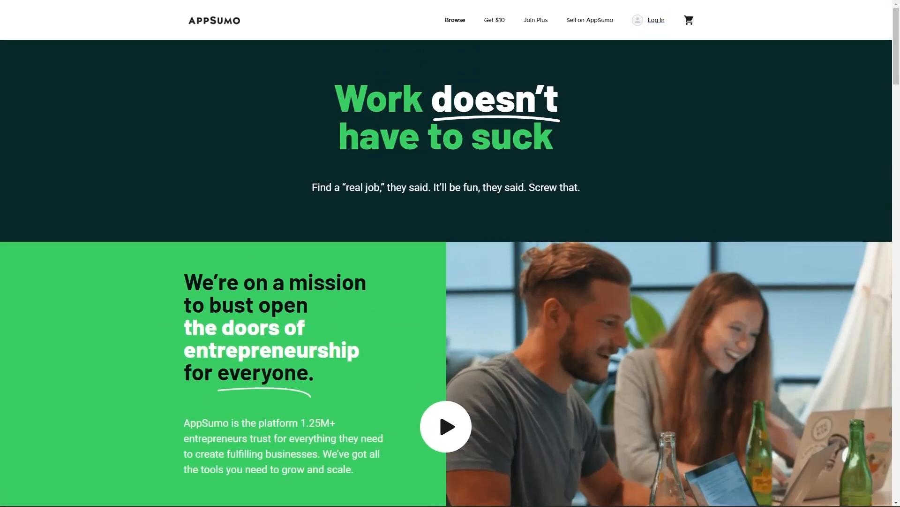
Scroll the AppSumo About page and the RocketScrap deal page down to Plans and Features.
{"action": "scroll", "scroll_direction": "down", "scroll_amount": 3}
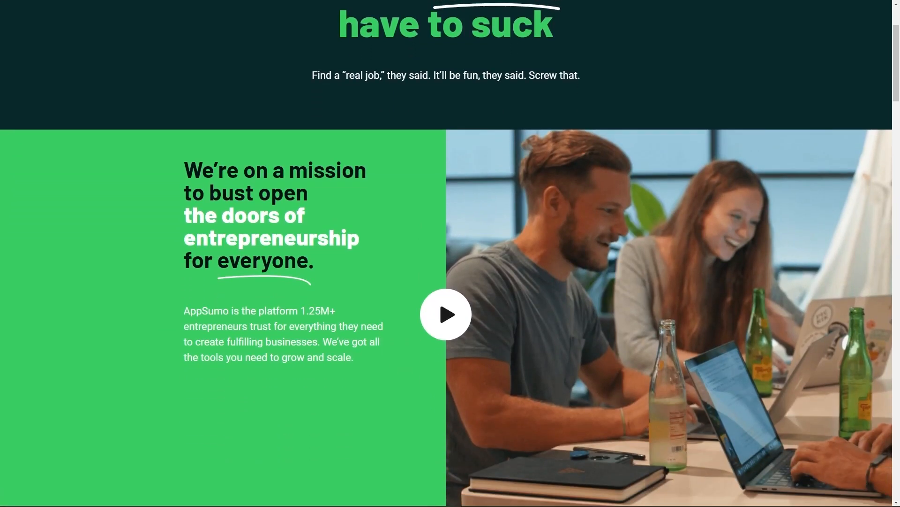
{"action": "scroll", "scroll_direction": "down", "scroll_amount": 3}
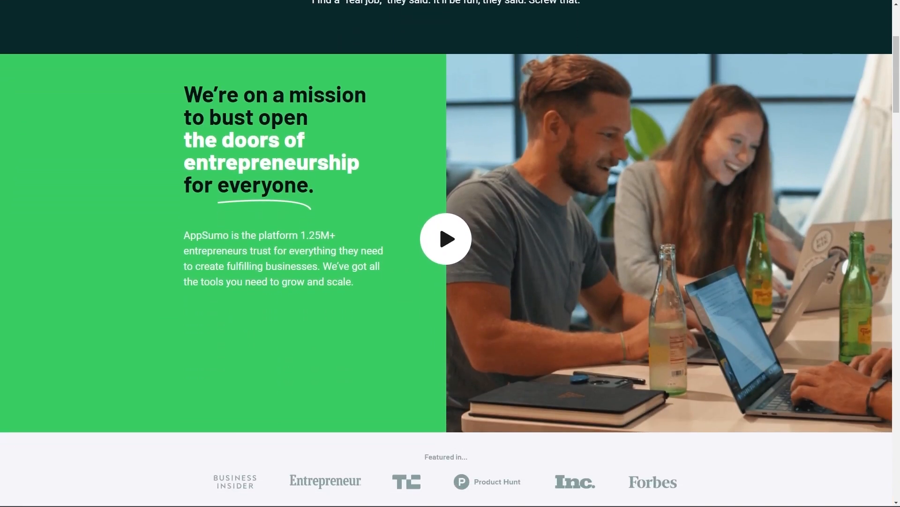
{"action": "scroll", "scroll_direction": "down", "scroll_amount": 3}
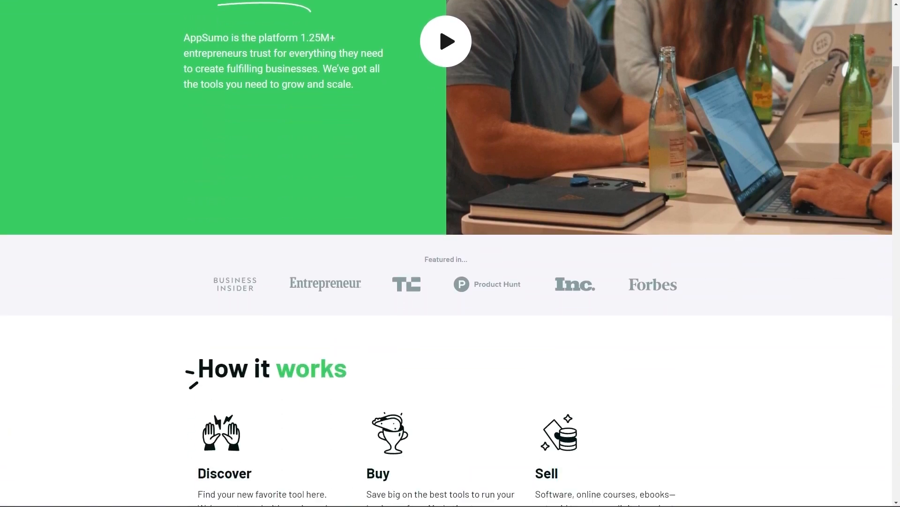
{"action": "scroll", "scroll_direction": "down", "scroll_amount": 3}
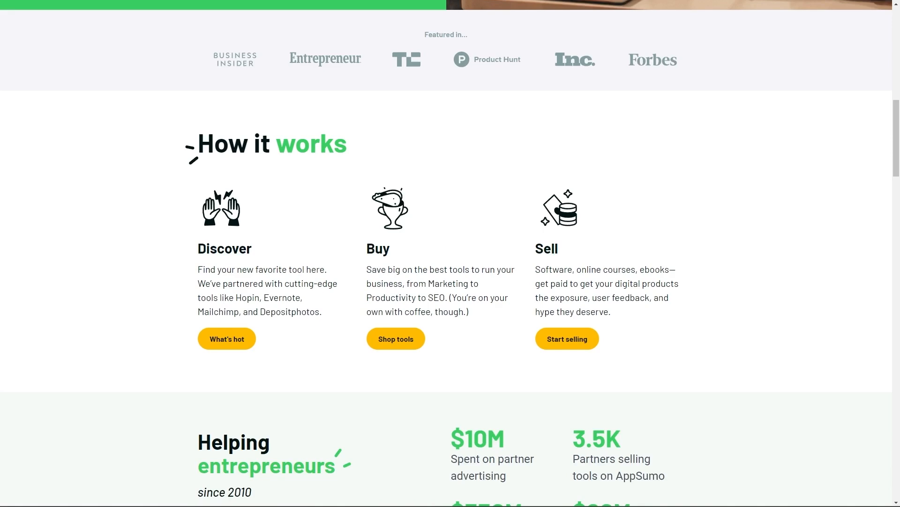
{"action": "scroll", "scroll_direction": "down", "scroll_amount": 3}
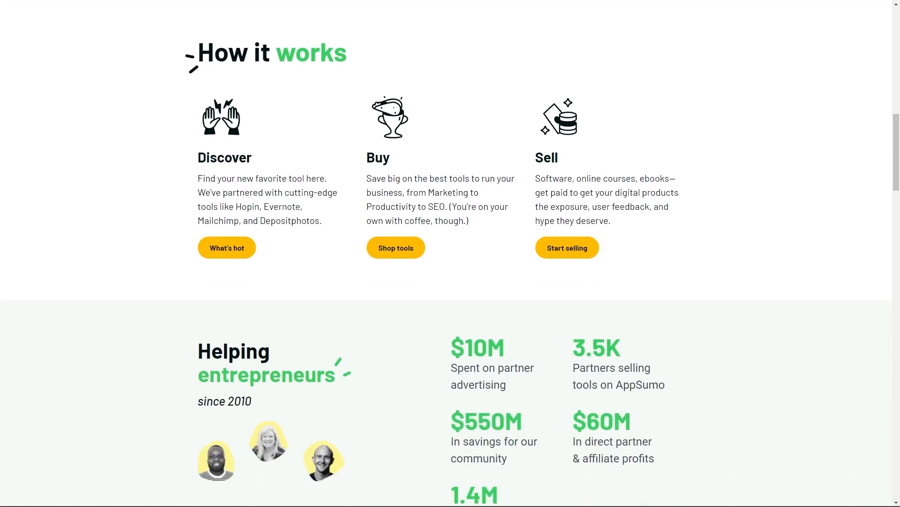
{"action": "scroll", "scroll_direction": "down", "scroll_amount": 3}
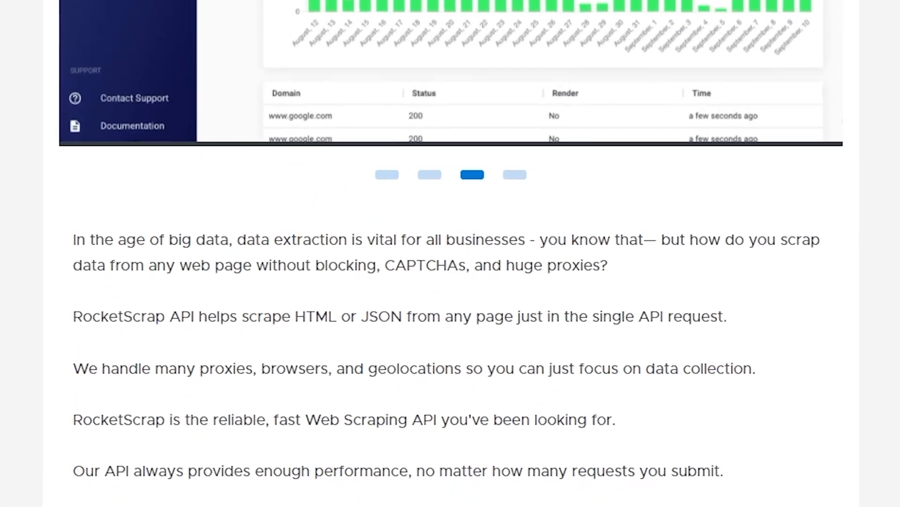
{"action": "scroll", "scroll_direction": "down", "scroll_amount": 3}
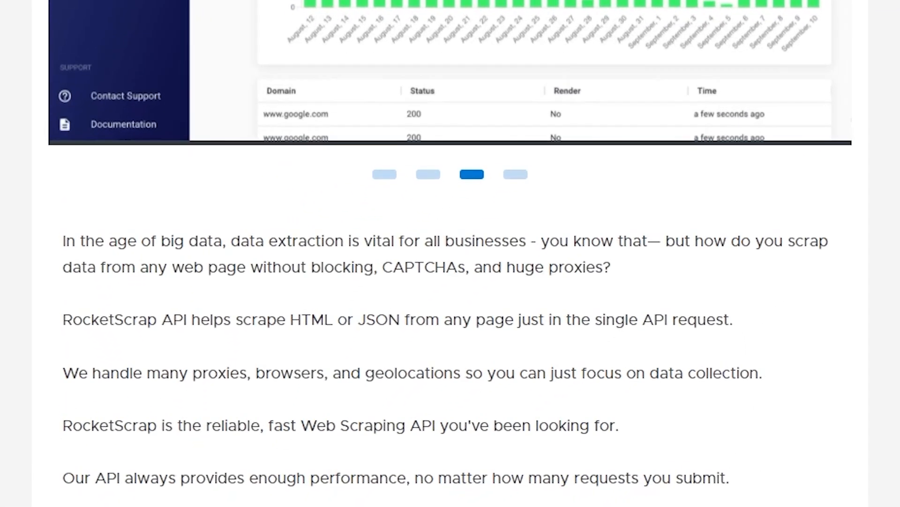
{"action": "scroll", "scroll_direction": "down", "scroll_amount": 3}
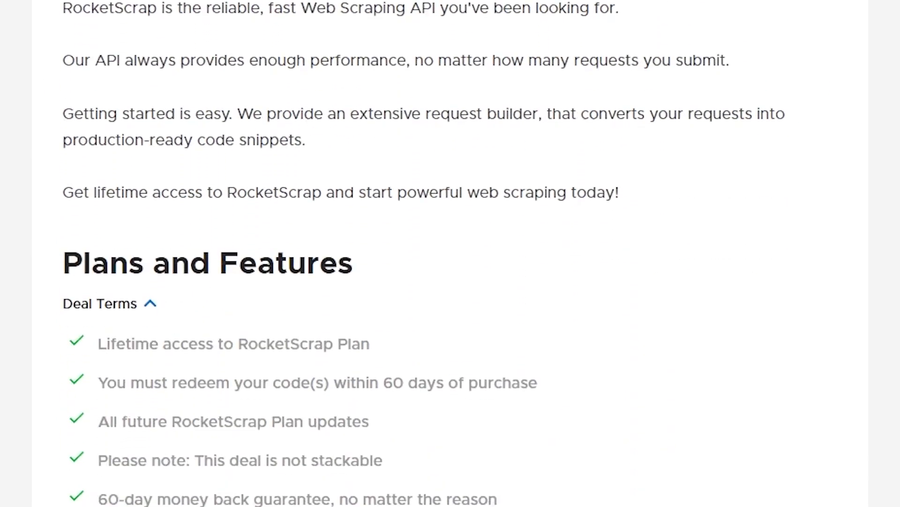
{"action": "scroll", "scroll_direction": "down", "scroll_amount": 3}
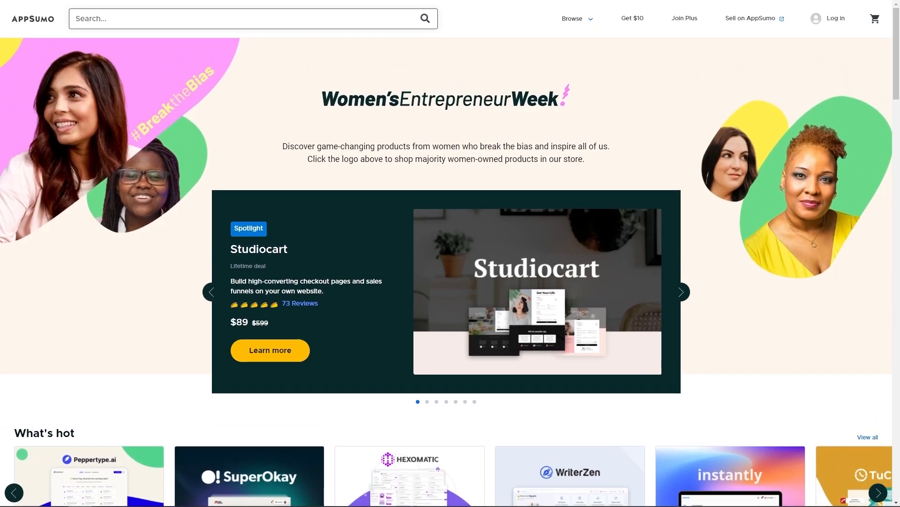
{"action": "scroll", "scroll_direction": "down", "scroll_amount": 3}
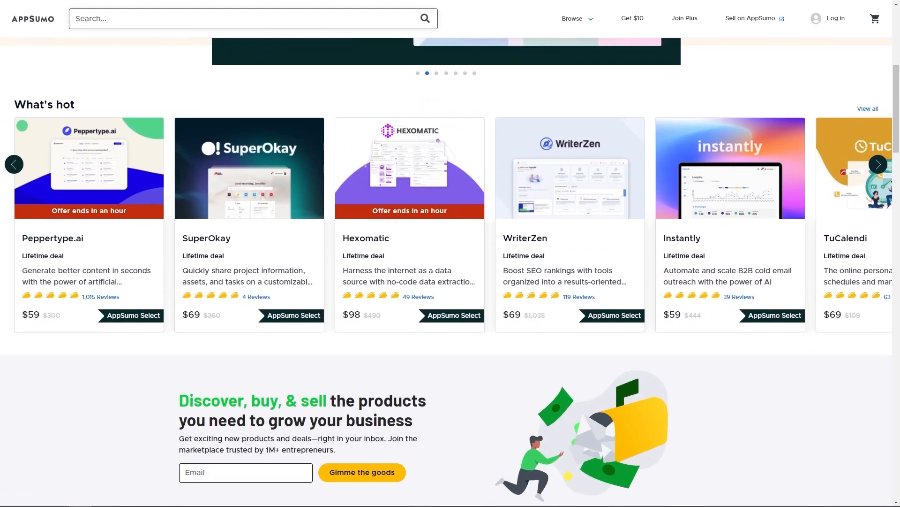
{"action": "scroll", "scroll_direction": "down", "scroll_amount": 3}
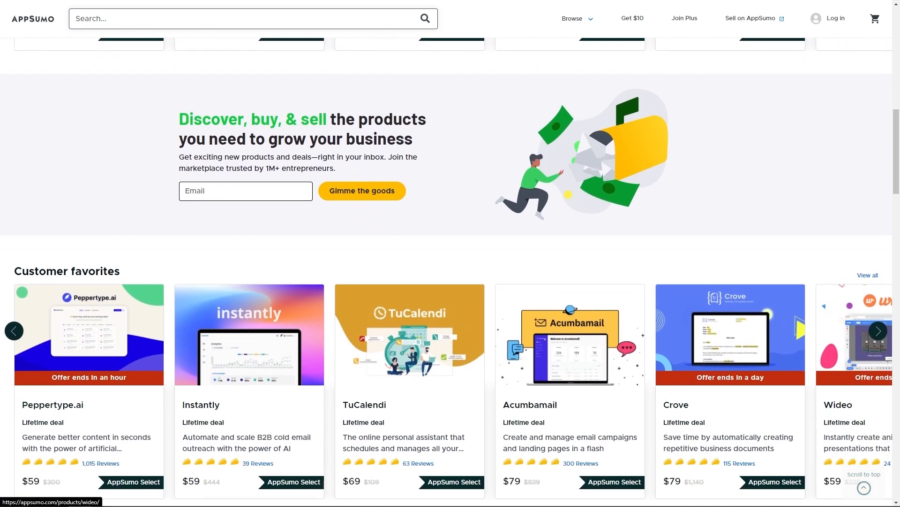
{"action": "scroll", "scroll_direction": "down", "scroll_amount": 3}
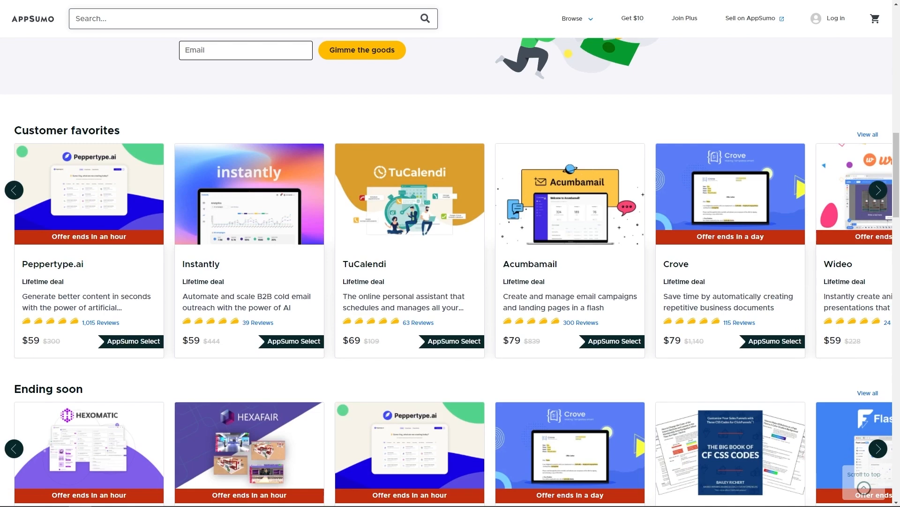
{"action": "scroll", "scroll_direction": "down", "scroll_amount": 3}
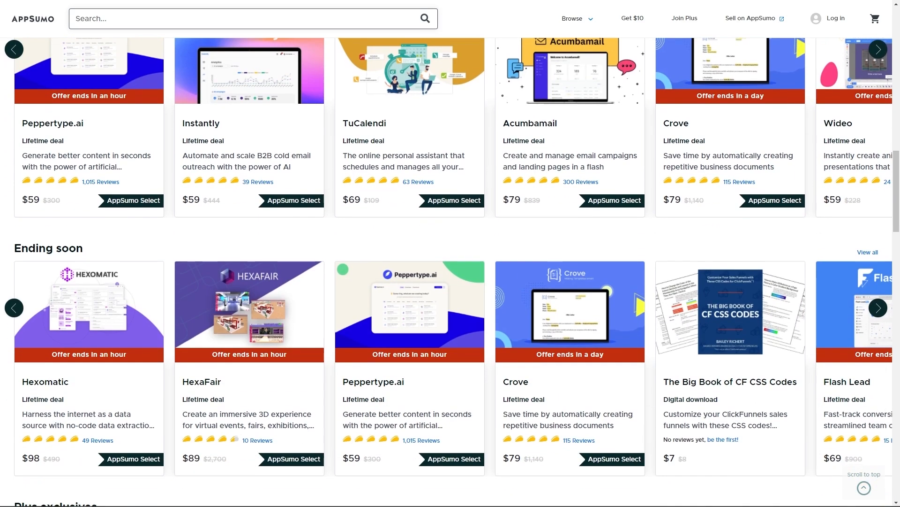
{"action": "scroll", "scroll_direction": "down", "scroll_amount": 3}
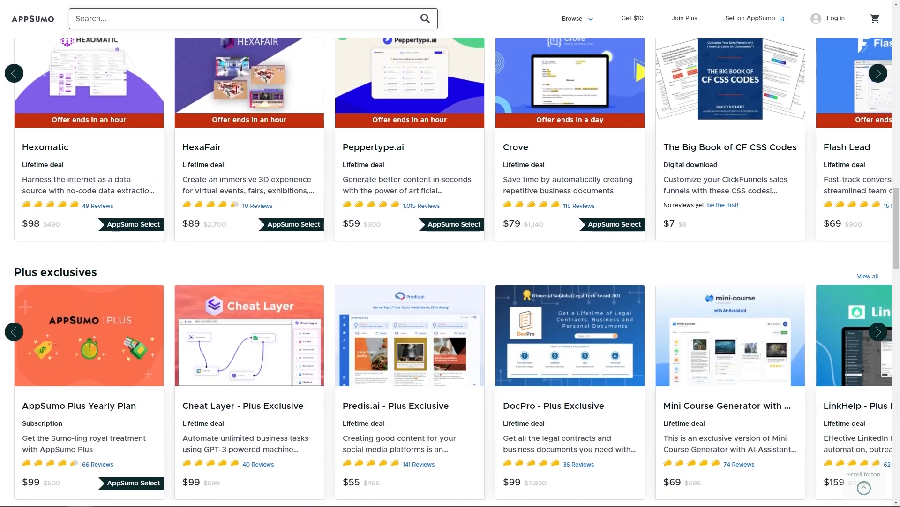
{"action": "scroll", "scroll_direction": "down", "scroll_amount": 3}
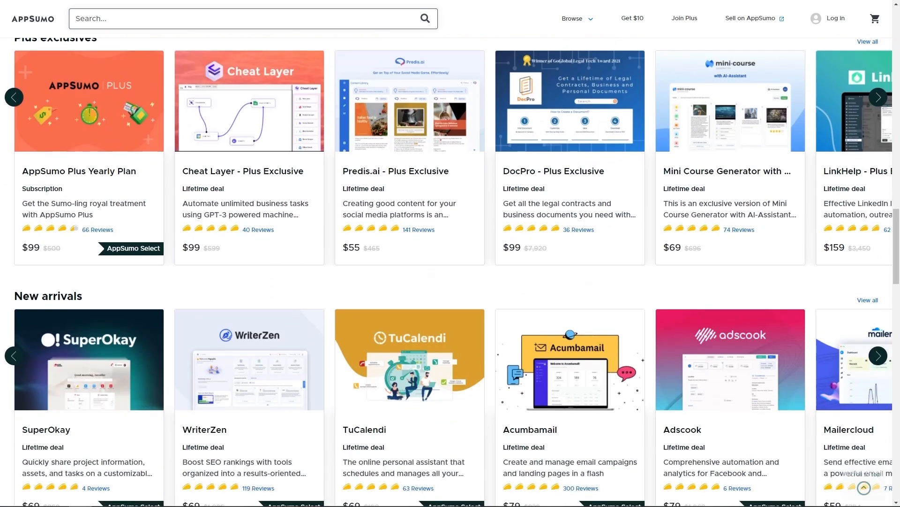
{"action": "scroll", "scroll_direction": "down", "scroll_amount": 3}
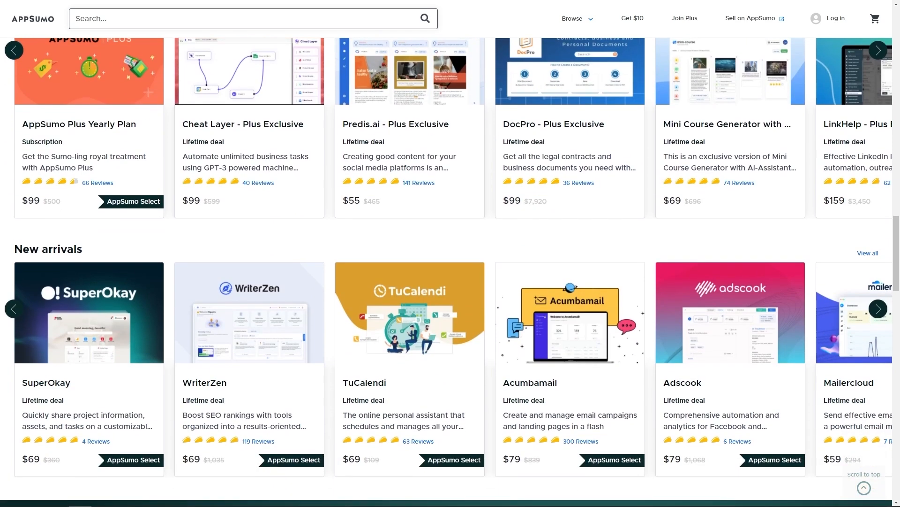
{"action": "scroll", "scroll_direction": "down", "scroll_amount": 3}
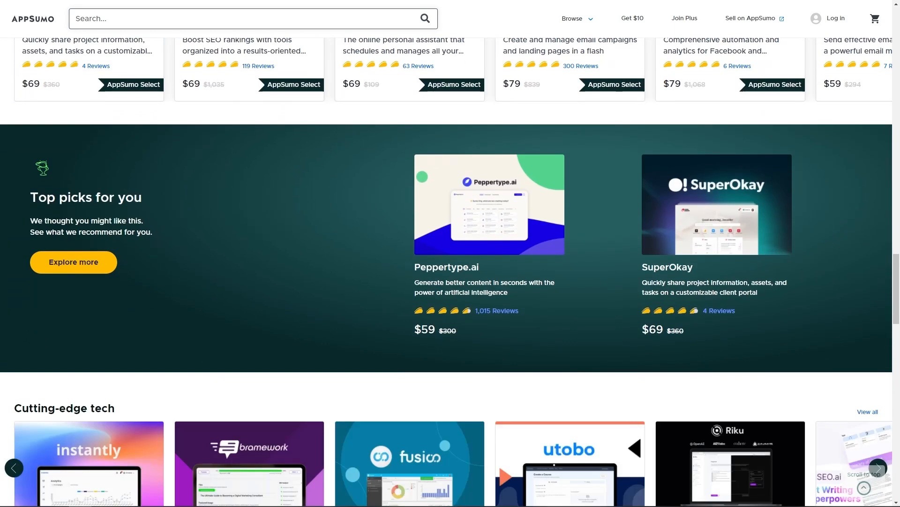
{"action": "scroll", "scroll_direction": "down", "scroll_amount": 3}
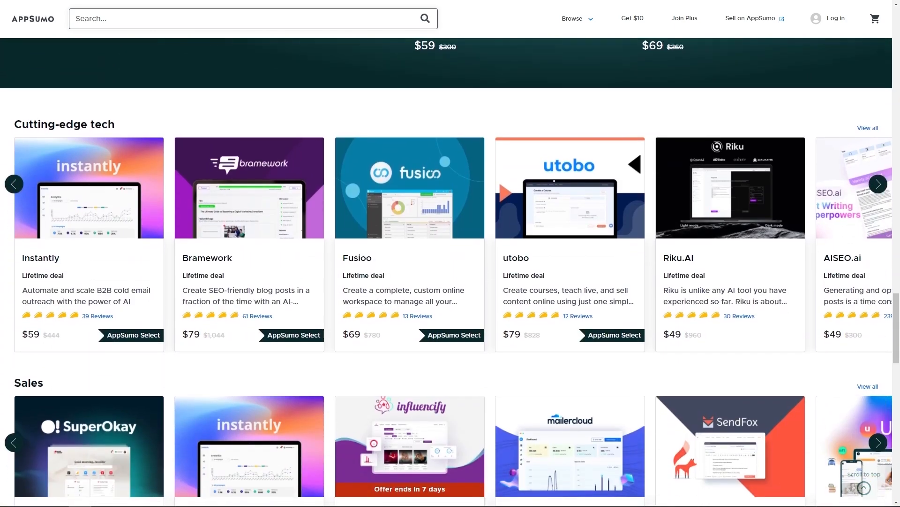
{"action": "scroll", "scroll_direction": "down", "scroll_amount": 3}
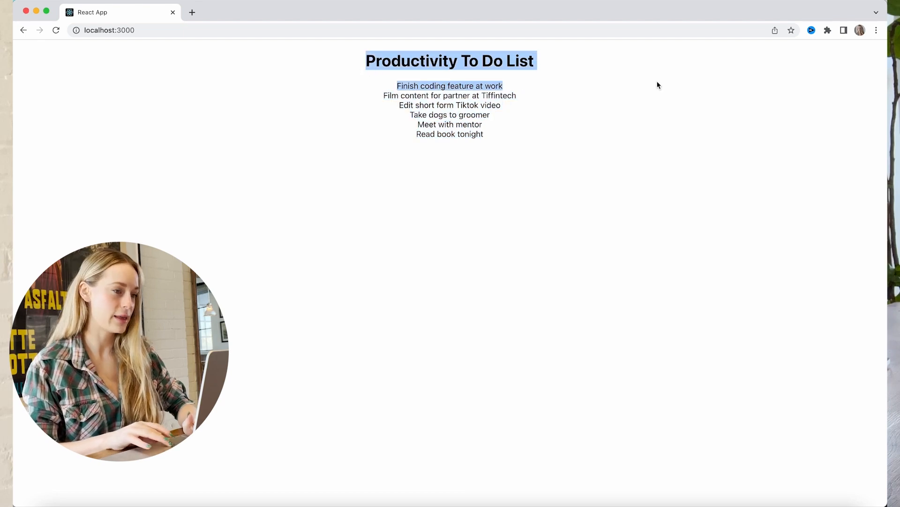
{"action": "left_click", "coordinate": [498, 178]}
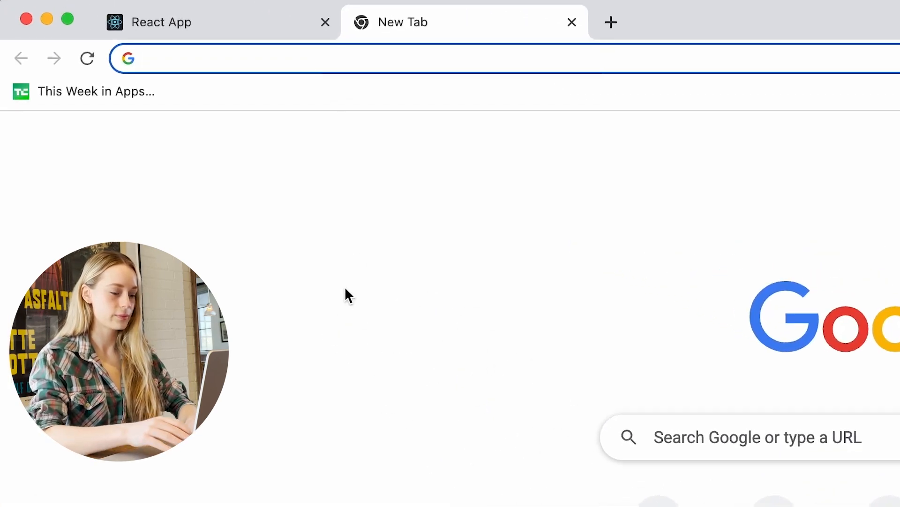
Go to boredapi.com and submit the Try it out request for a random activity.
{"action": "type", "text": "bor"}
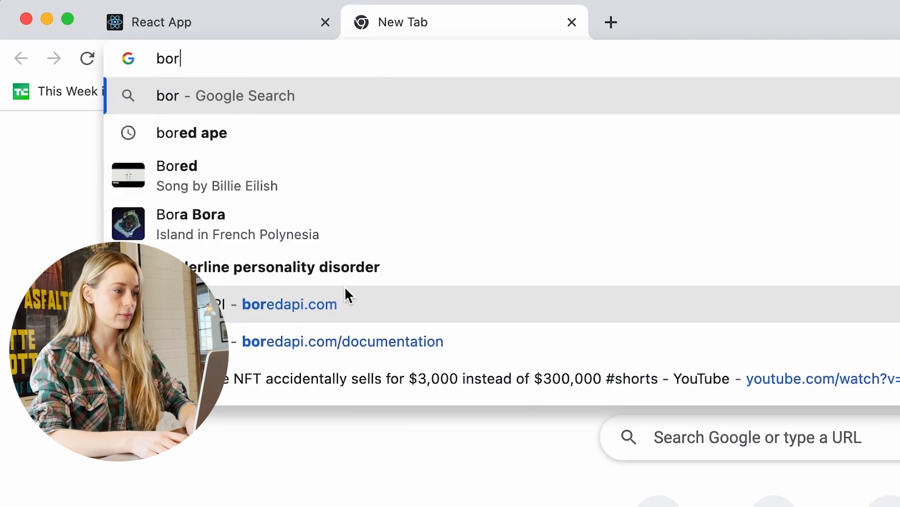
{"action": "left_click", "coordinate": [290, 304]}
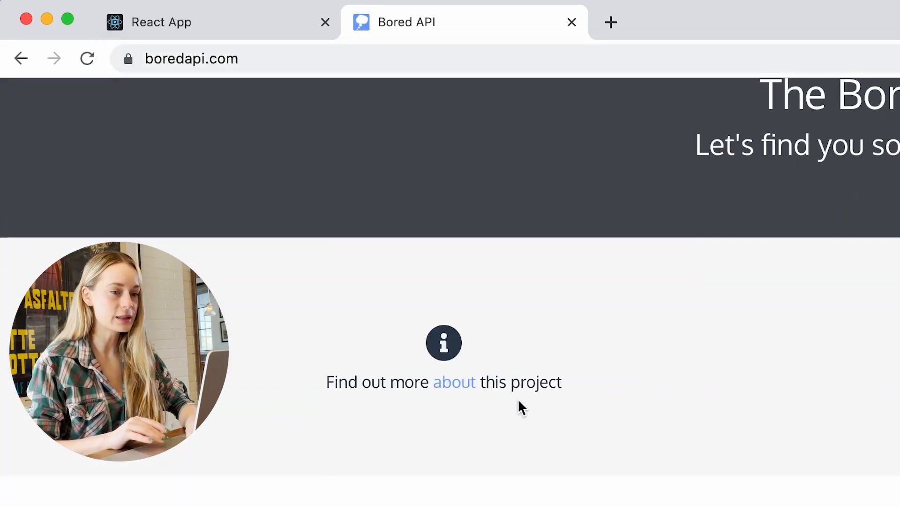
{"action": "scroll", "scroll_direction": "down", "scroll_amount": 3}
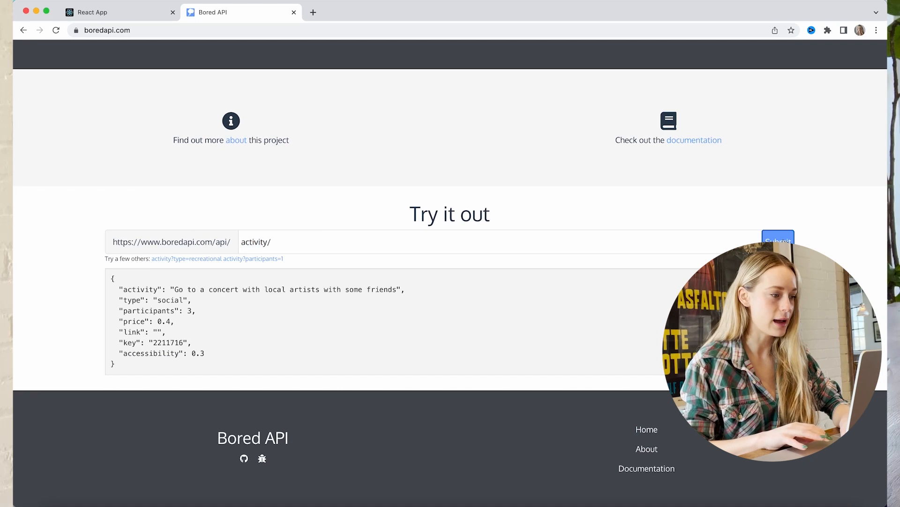
{"action": "left_click", "coordinate": [778, 240]}
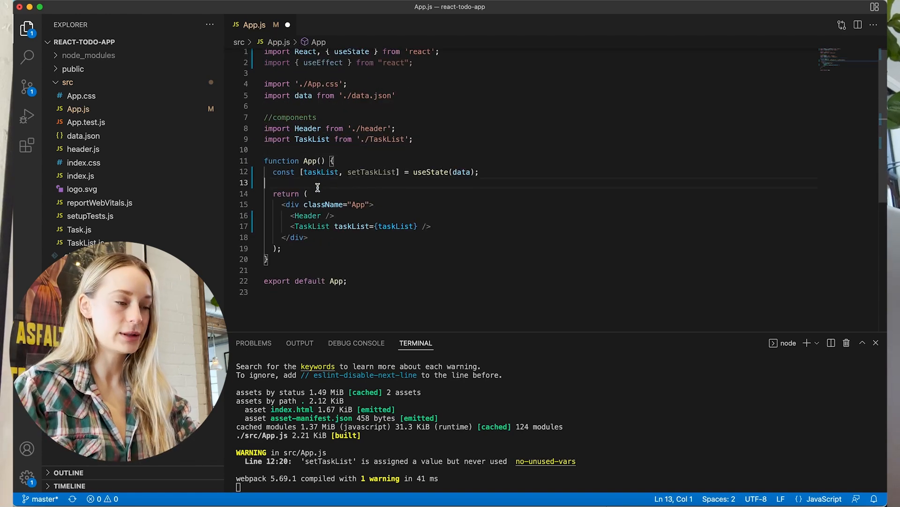
{"action": "type", "text": "const"}
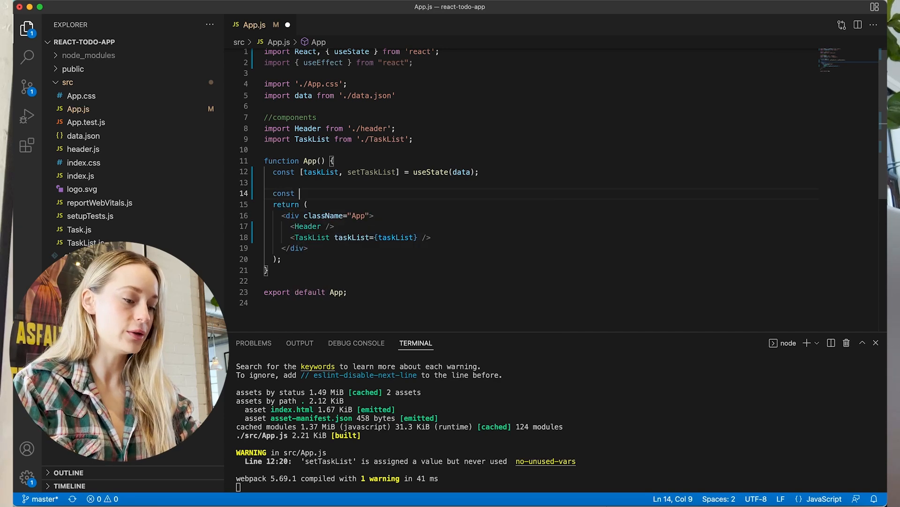
{"action": "type", "text": "fetchData = () => {"}
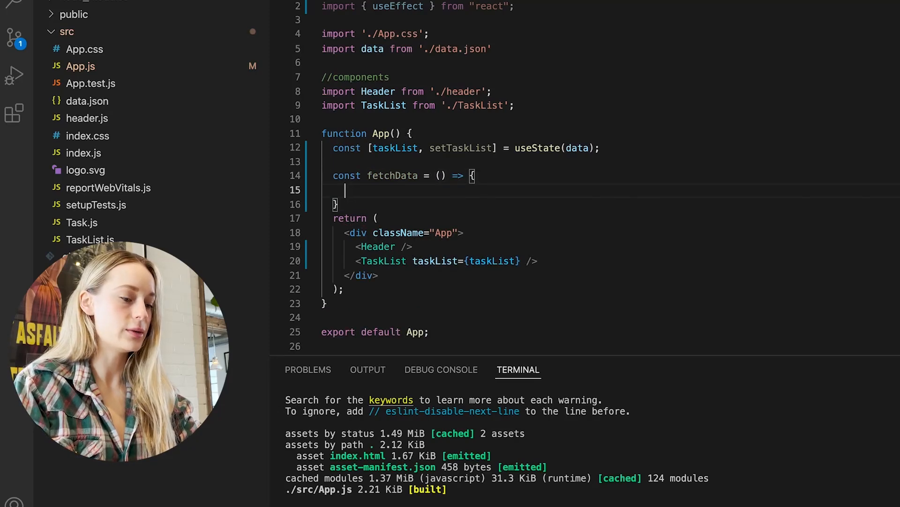
{"action": "type", "text": "return fetch"}
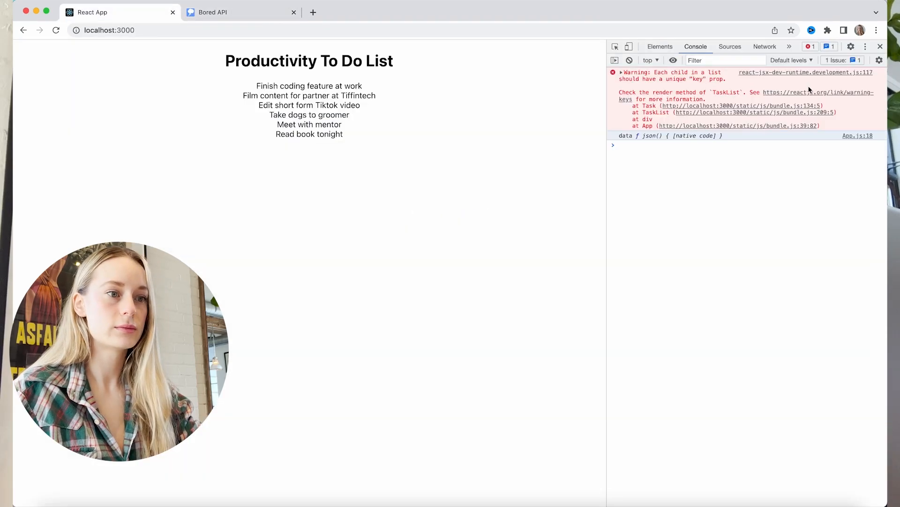
{"action": "left_click", "coordinate": [241, 12]}
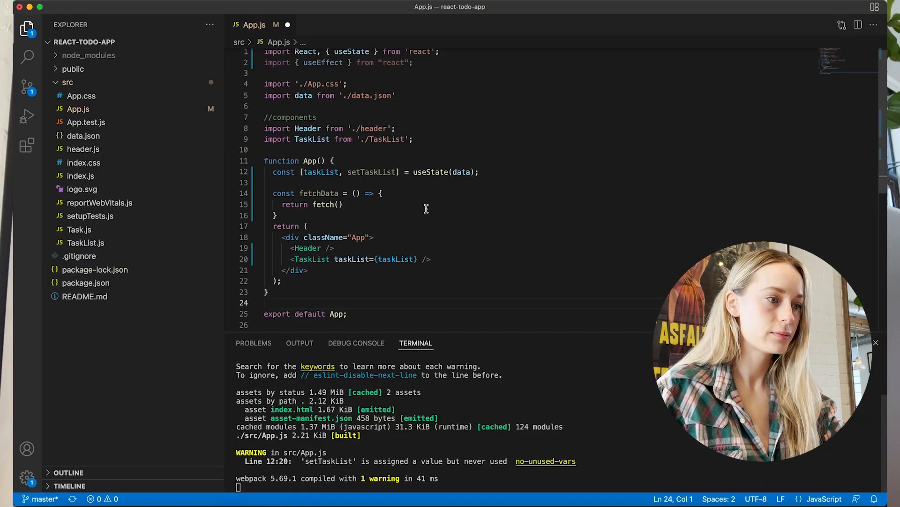
{"action": "type", "text": "'https://www.boredapi.com/api/'"}
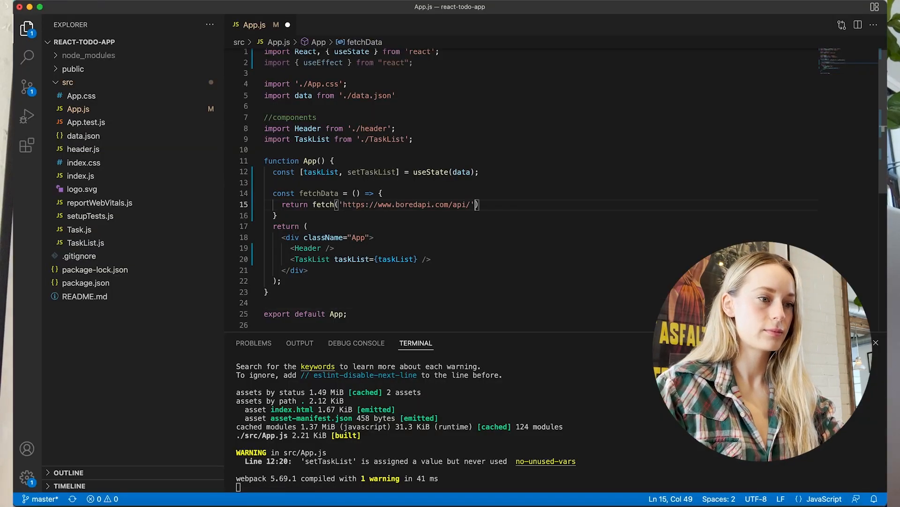
Chain .then(response.json) and .then((data) => console.log('DATA', data)) onto the fetch.
{"action": "type", "text": ".then"}
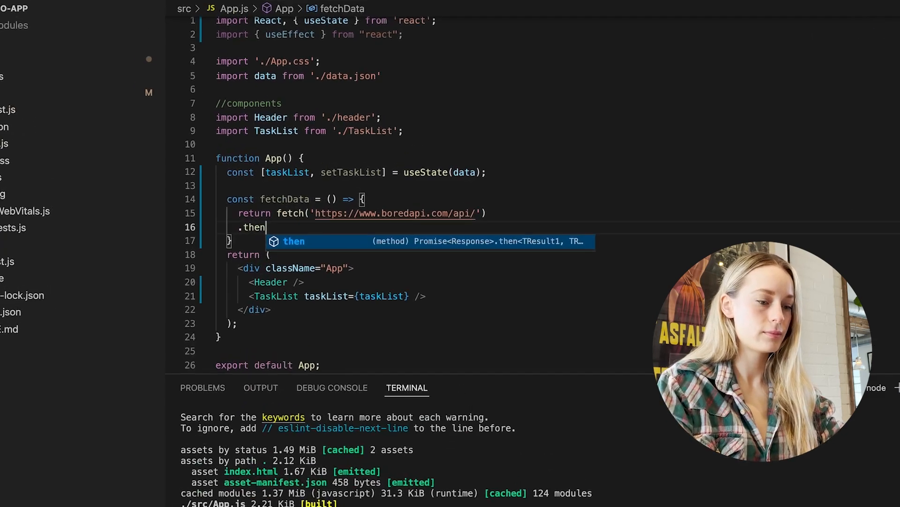
{"action": "type", "text": "(response) => respons)"}
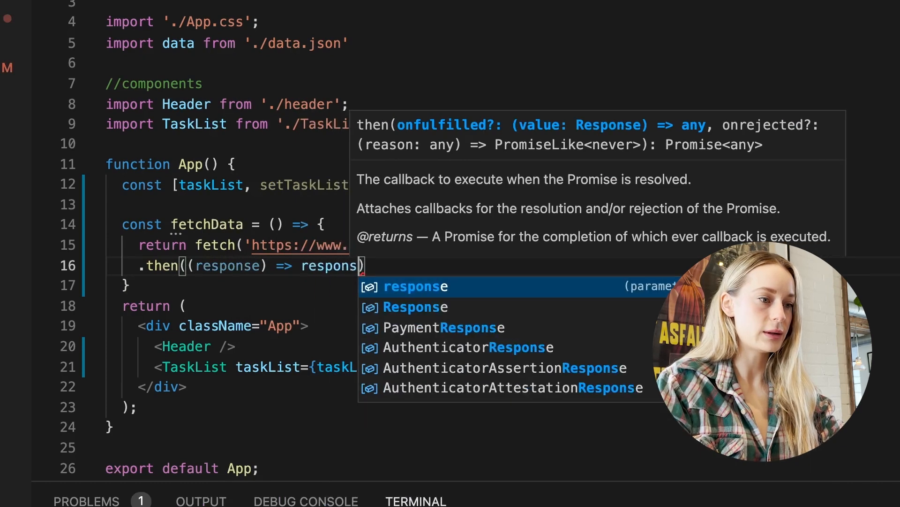
{"action": "type", "text": ".json"}
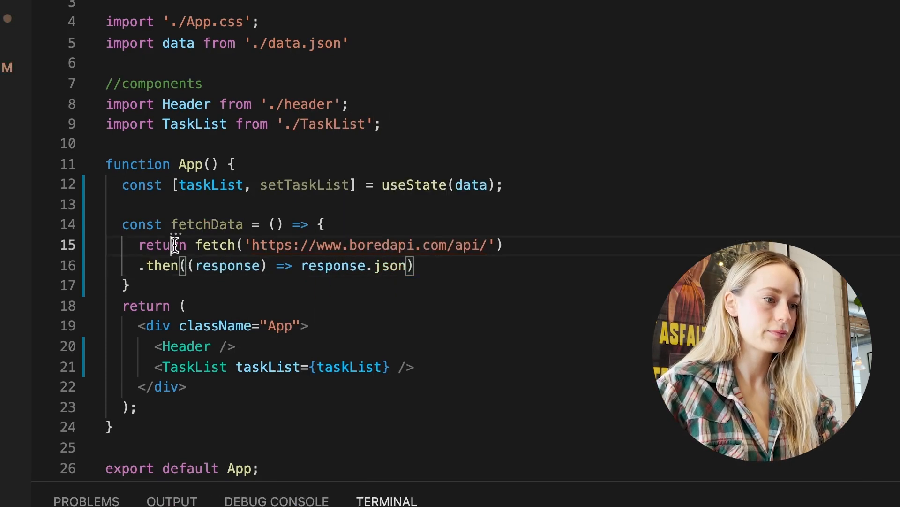
{"action": "type", "text": ".then"}
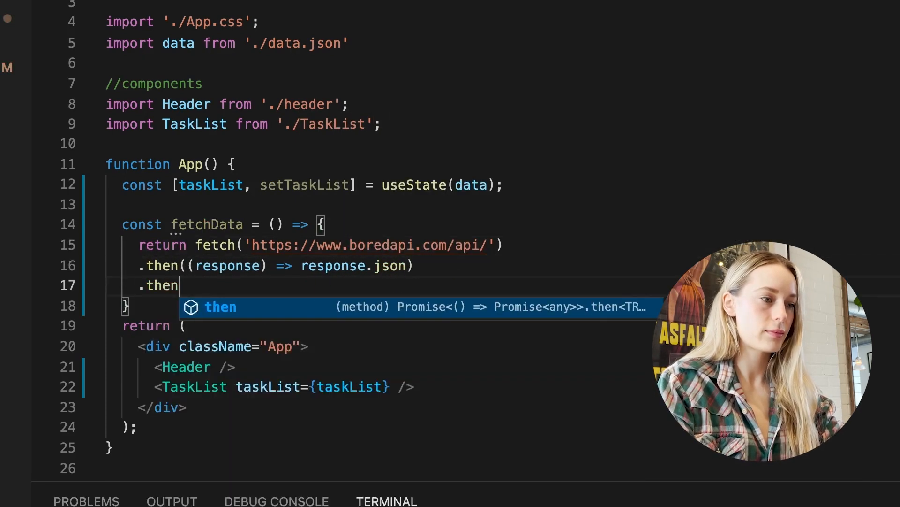
{"action": "type", "text": "((data)"}
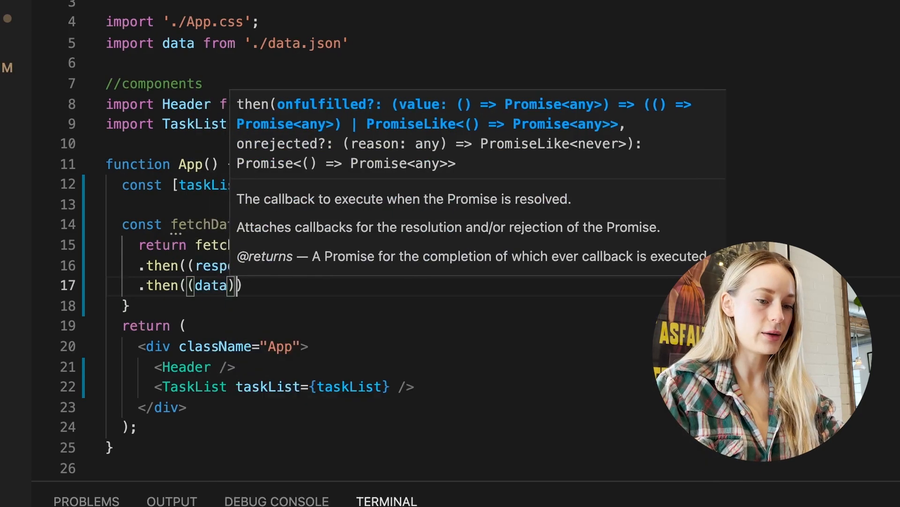
{"action": "type", "text": "=> d"}
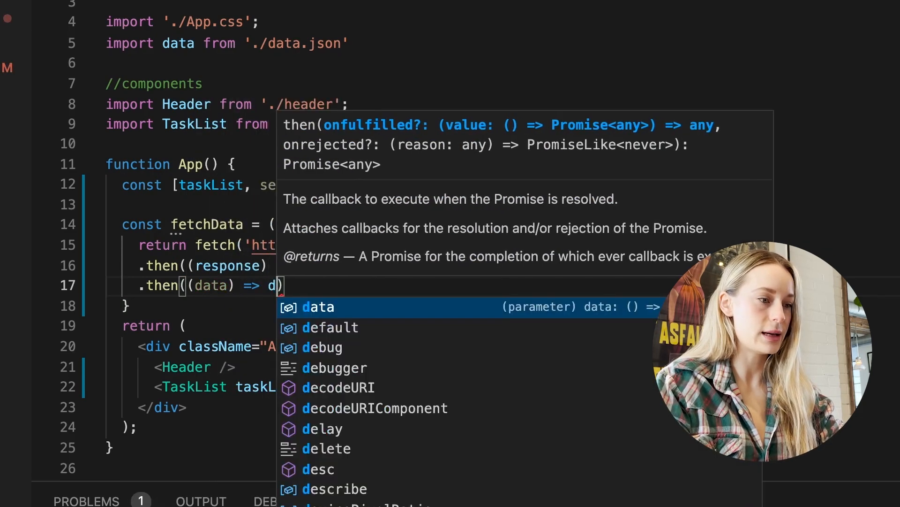
{"action": "type", "text": "console."}
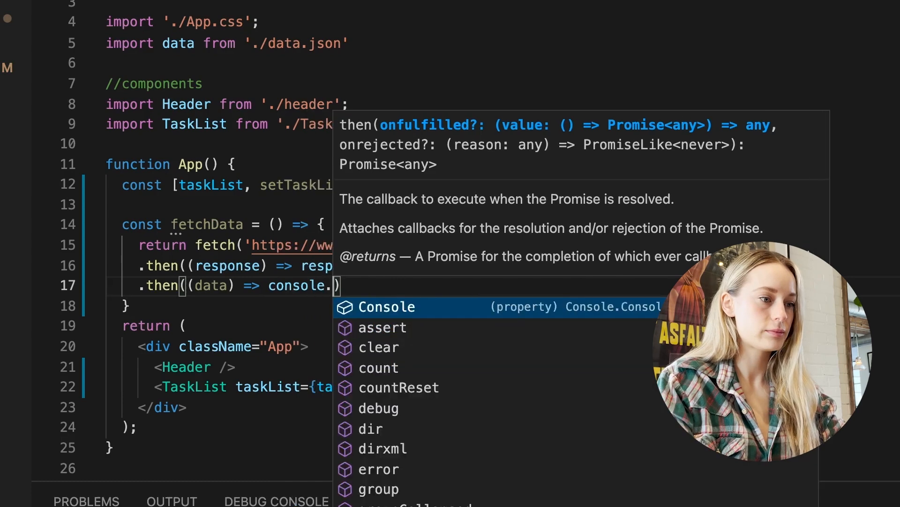
{"action": "type", "text": "log('DATA', data"}
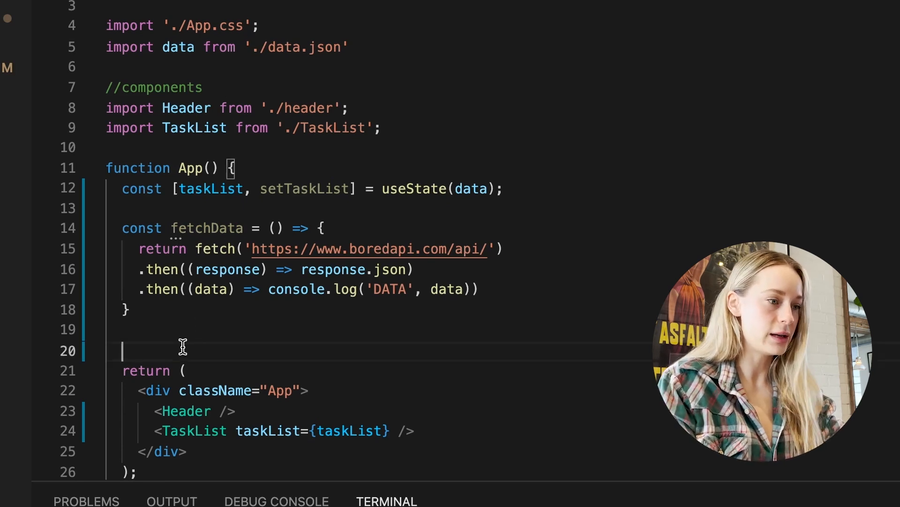
Write useEffect = () => { } below fetchData and begin calling fetchData inside it.
{"action": "type", "text": "useEffect ="}
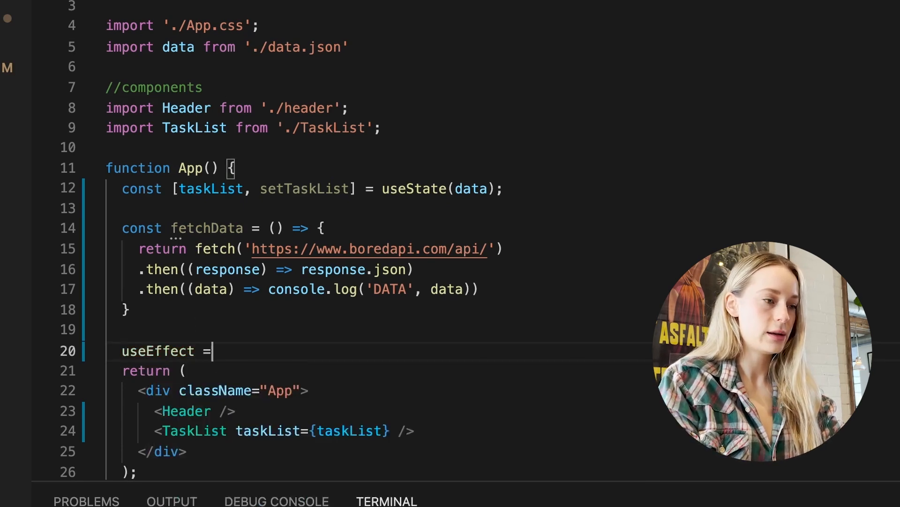
{"action": "type", "text": "() => {"}
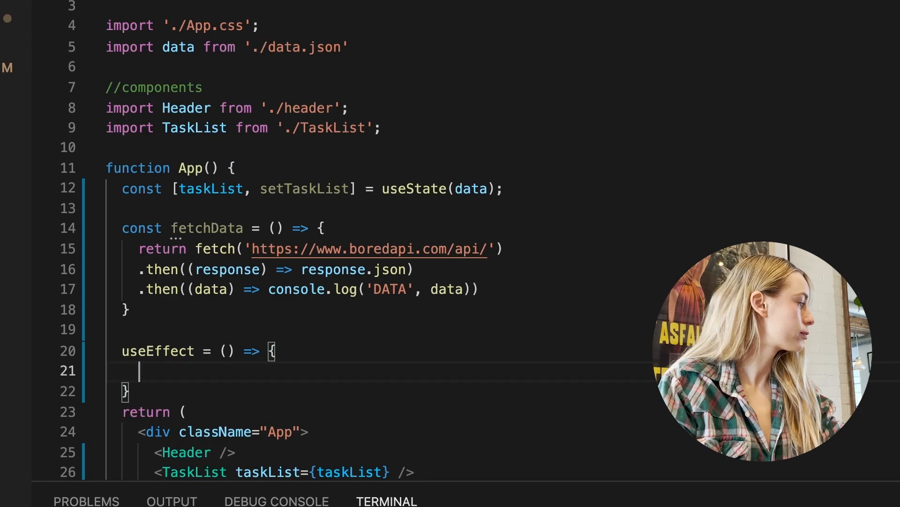
{"action": "type", "text": "fetchData"}
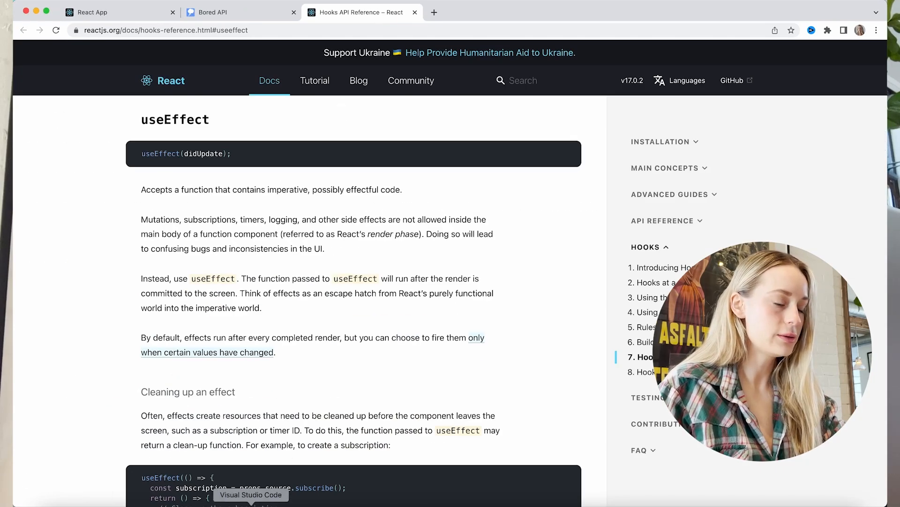
Check the Bored API tab, then return to the running React App tab with DevTools console.
{"action": "left_click", "coordinate": [251, 494]}
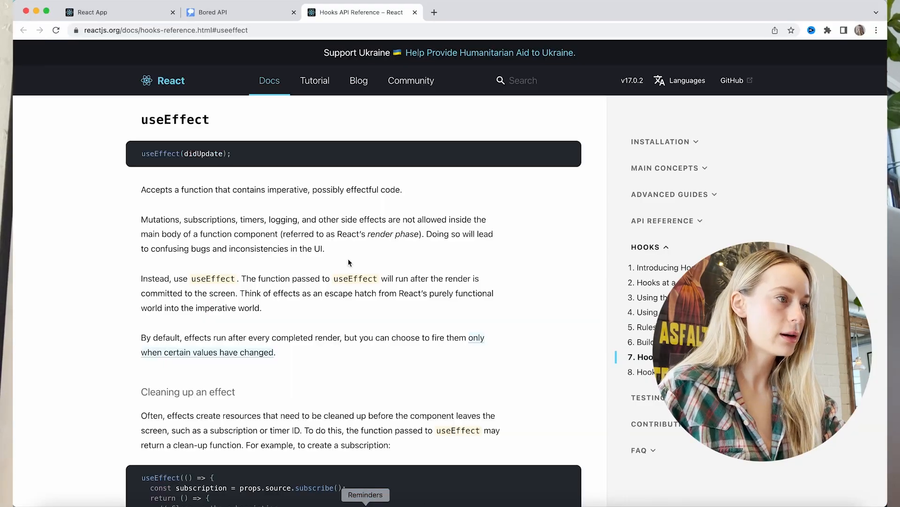
{"action": "left_click", "coordinate": [236, 12]}
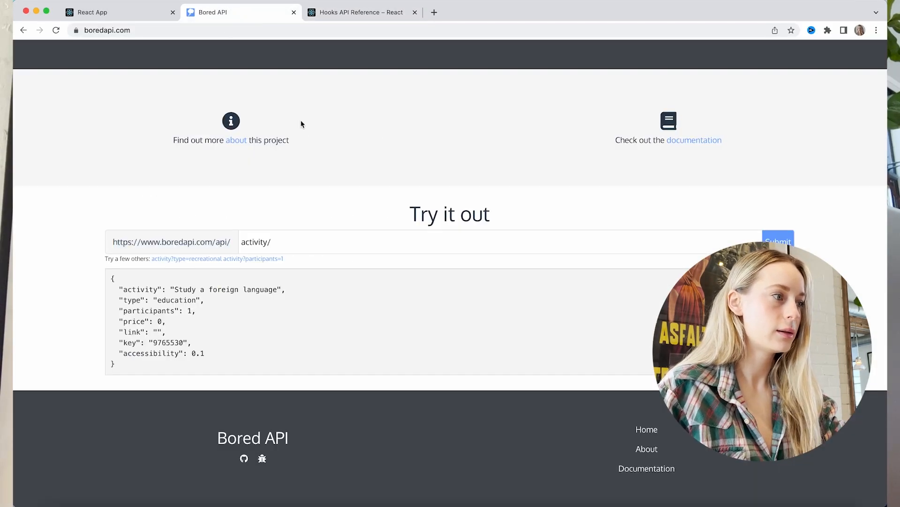
{"action": "left_click", "coordinate": [115, 12]}
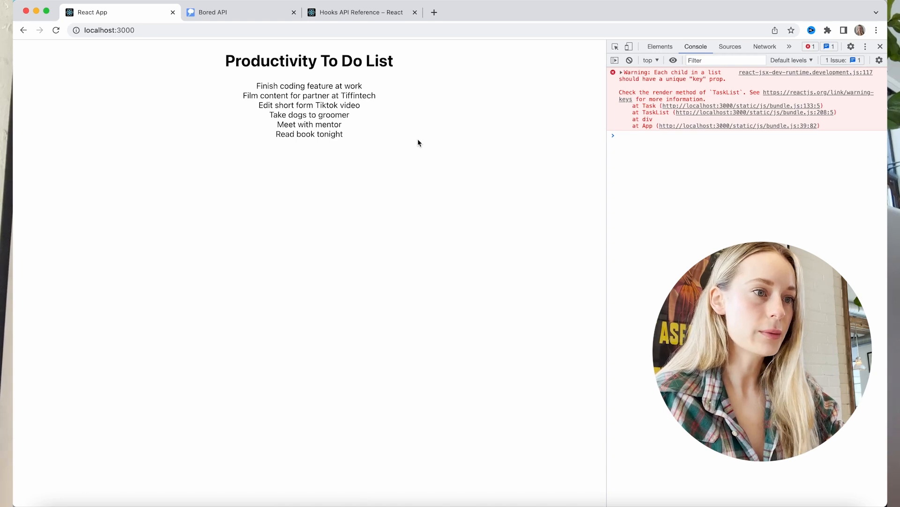
{"action": "mouse_move", "coordinate": [533, 231]}
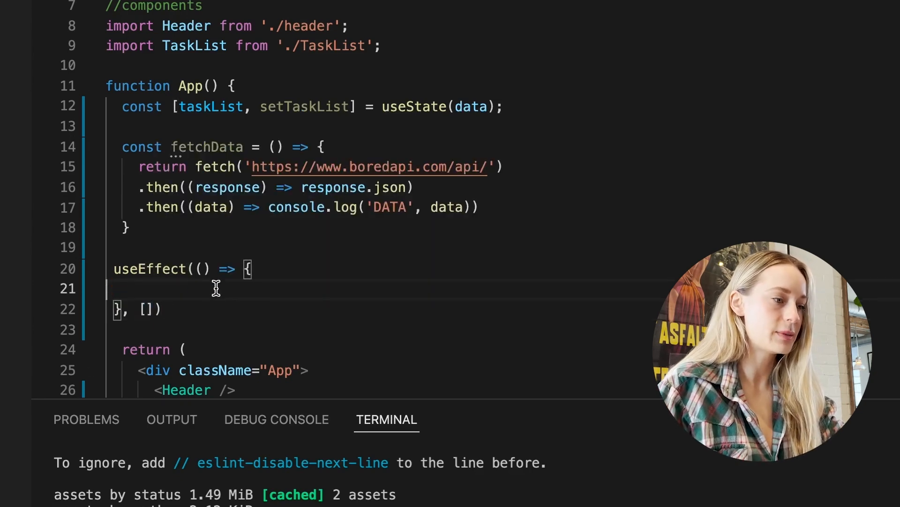
{"action": "mouse_move", "coordinate": [190, 287]}
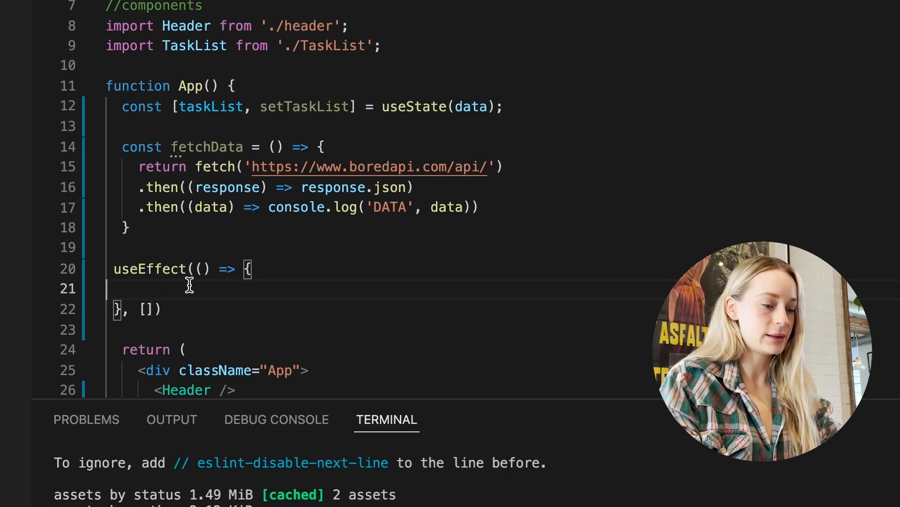
Begin calling fetchData inside the useEffect(() => { }, []) callback.
{"action": "type", "text": "fe"}
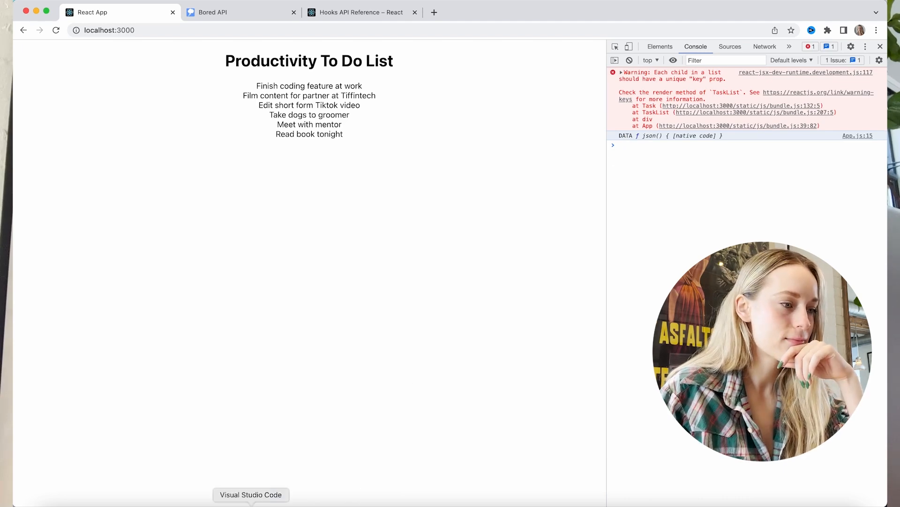
Reload localhost:3000 to check the console, then append 'activity/' to the fetch URL and save.
{"action": "left_click", "coordinate": [250, 495]}
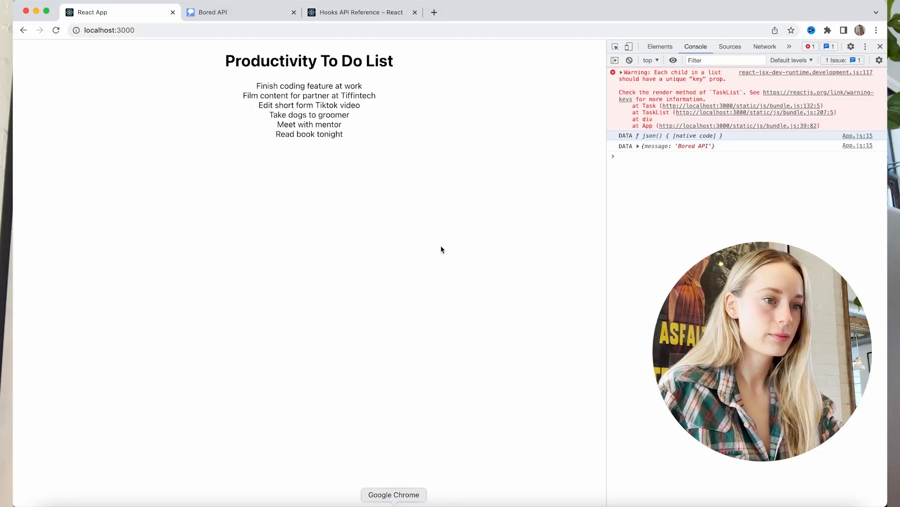
{"action": "left_click", "coordinate": [638, 146]}
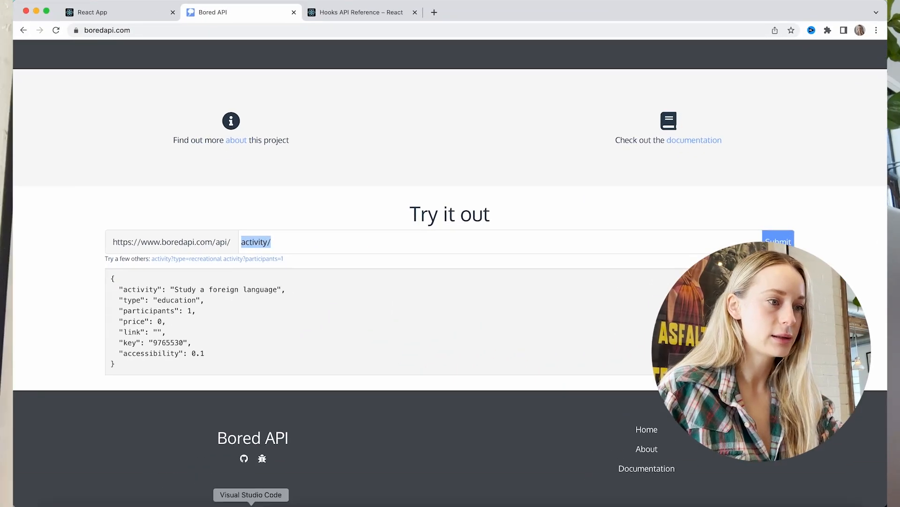
{"action": "left_click", "coordinate": [251, 495]}
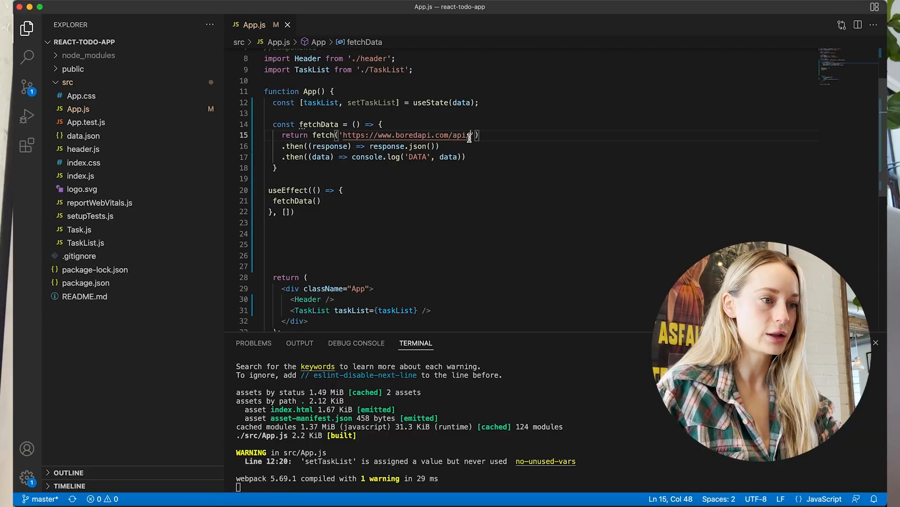
{"action": "type", "text": "activity/"}
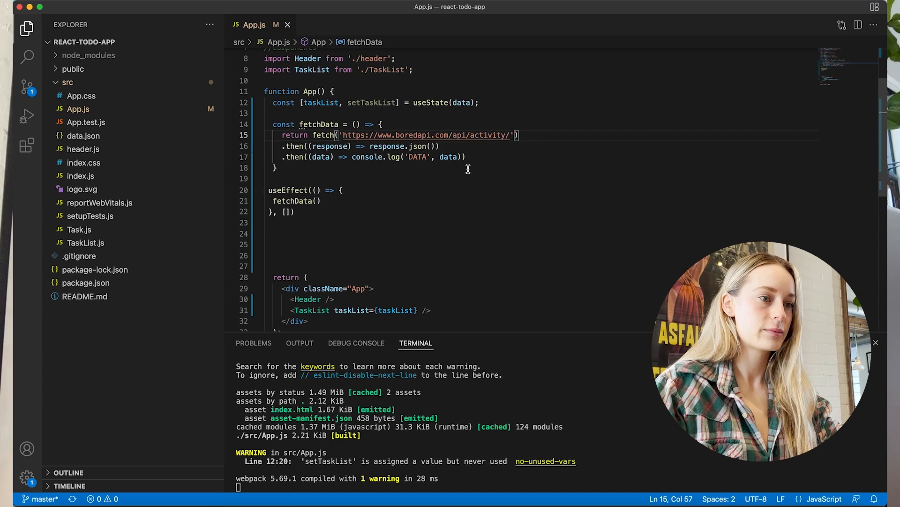
{"action": "key", "text": "Backspace"}
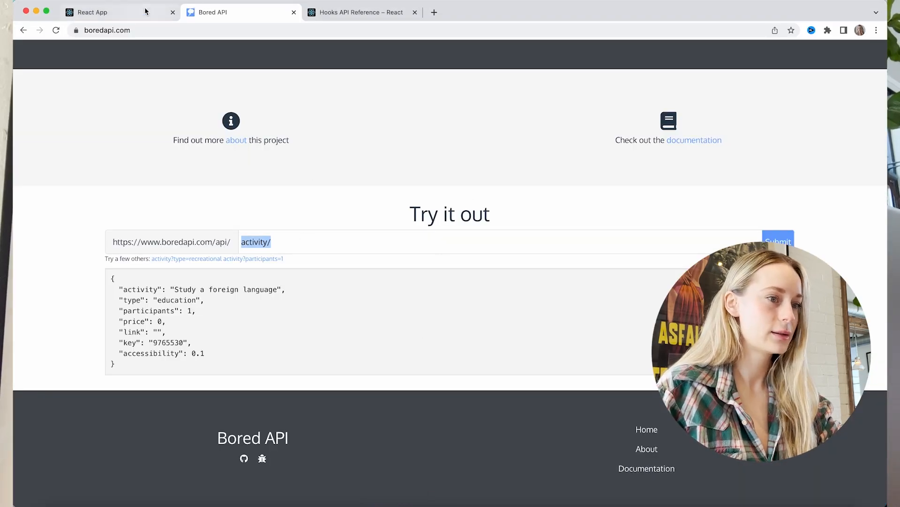
Reload the React App tab and select the logged DATA activity object in the console.
{"action": "left_click", "coordinate": [91, 12]}
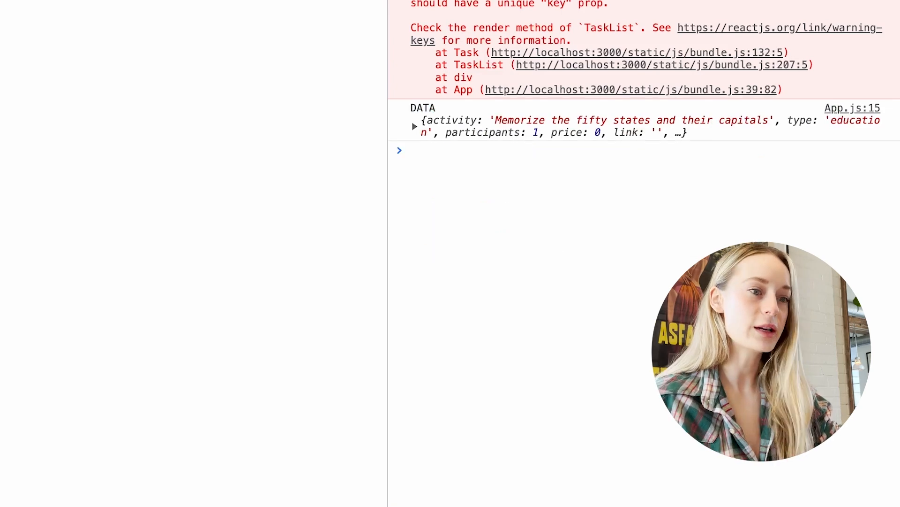
{"action": "left_click", "coordinate": [414, 125]}
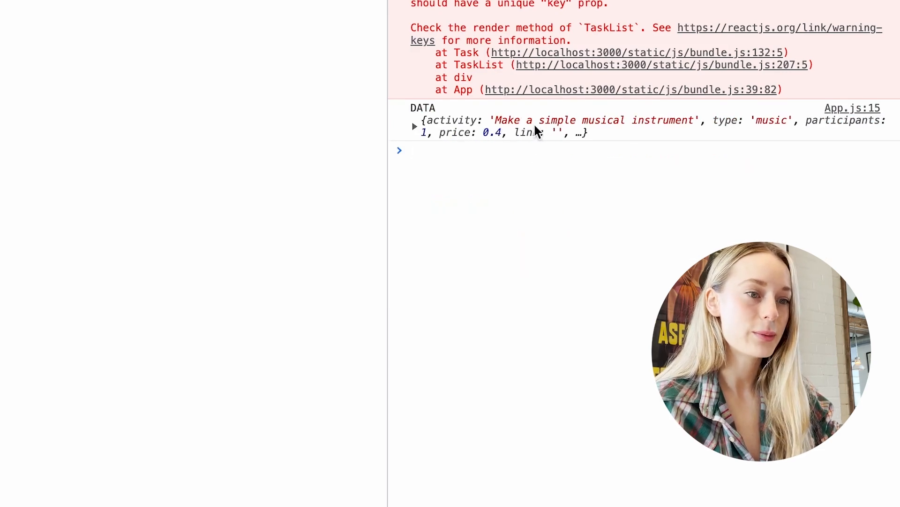
{"action": "left_click_drag", "start_coordinate": [523, 120], "coordinate": [696, 120]}
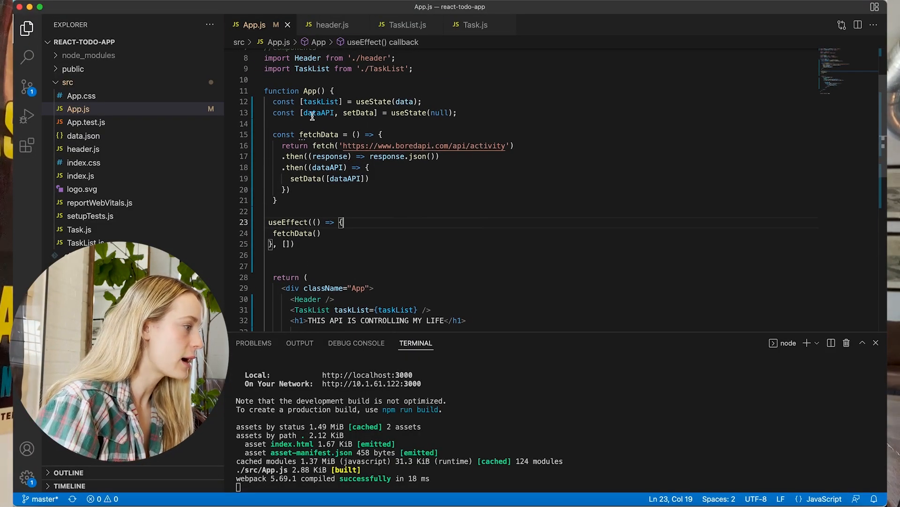
Select the dataAPI state variable name and the whole Header line for editing.
{"action": "double_click", "coordinate": [319, 113]}
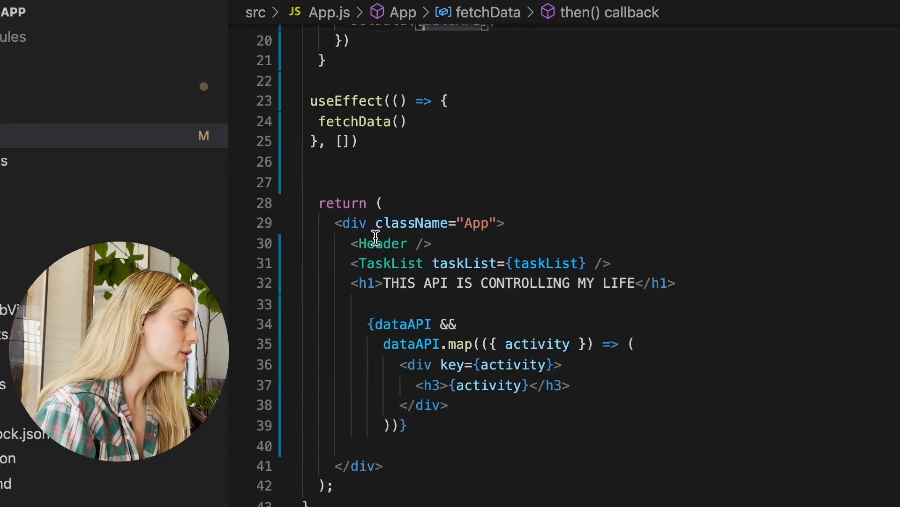
{"action": "triple_click", "coordinate": [505, 282]}
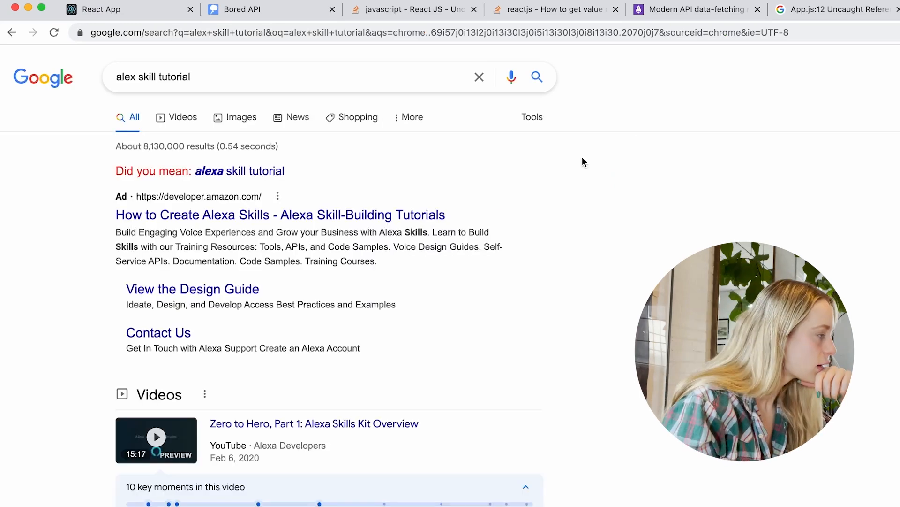
Scroll the Google results for 'alex skill tutorial' down to Amazon Developer's Alexa Skills Kit links.
{"action": "scroll", "scroll_direction": "down", "scroll_amount": 3}
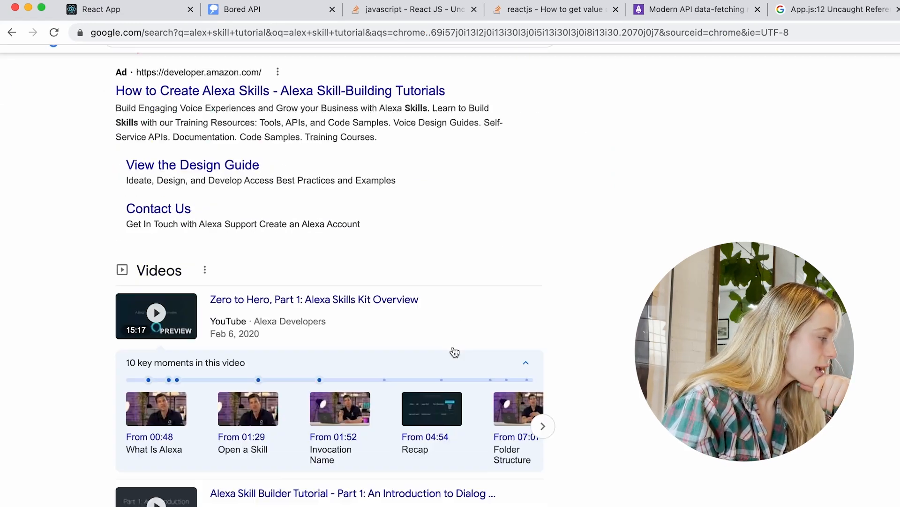
{"action": "scroll", "scroll_direction": "down", "scroll_amount": 3}
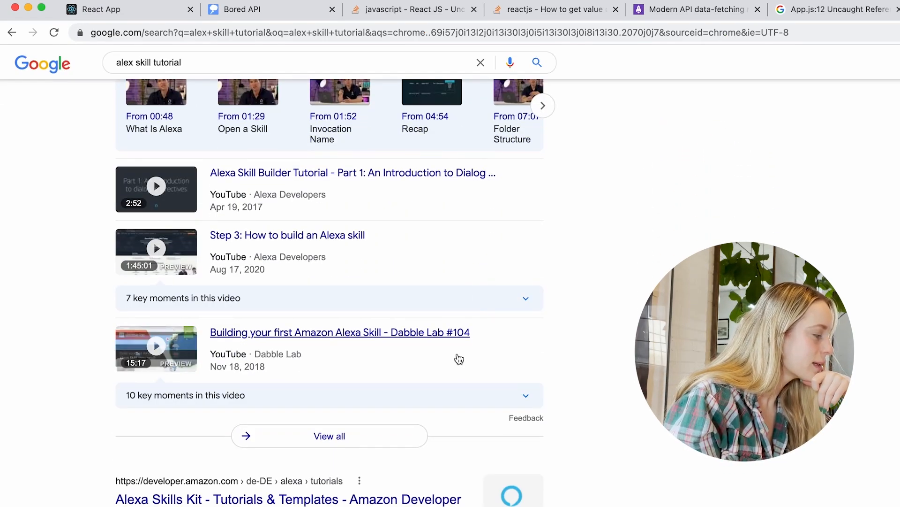
{"action": "scroll", "scroll_direction": "down", "scroll_amount": 3}
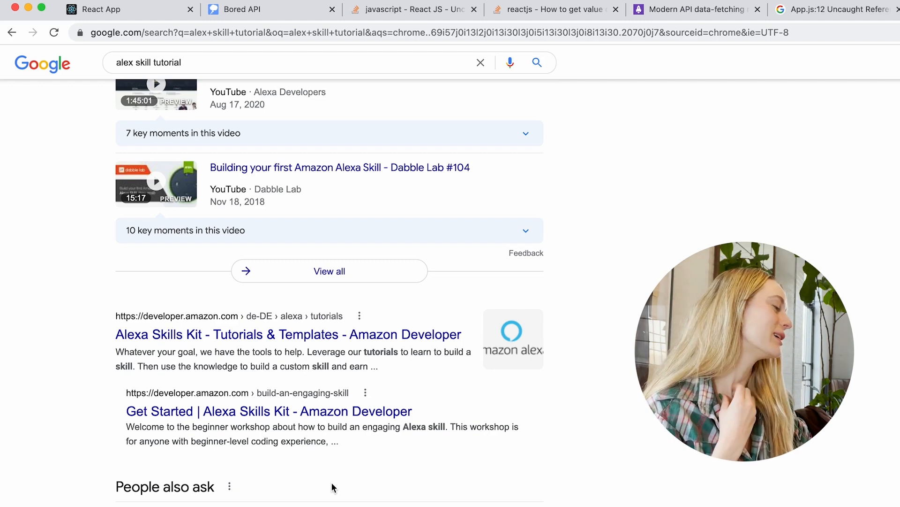
{"action": "mouse_move", "coordinate": [594, 352]}
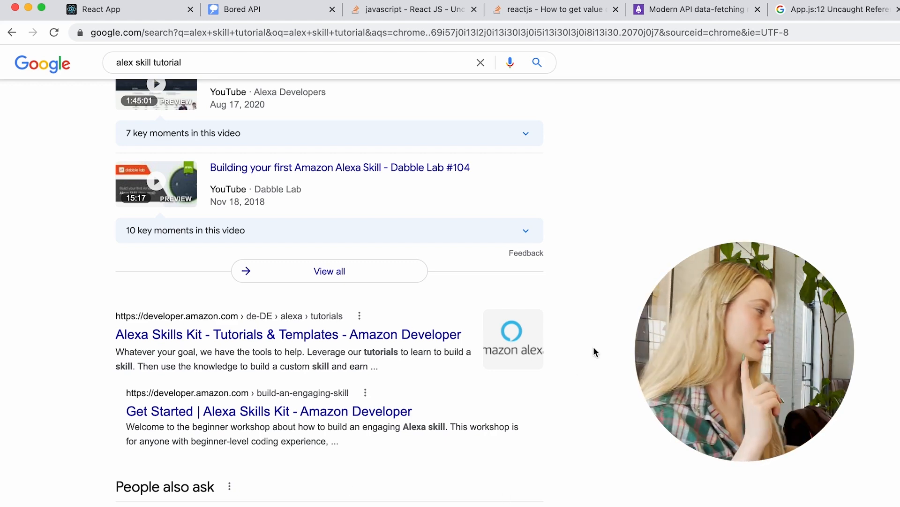
Reload the React App page twice so new random Bored API activities render.
{"action": "left_click", "coordinate": [127, 10]}
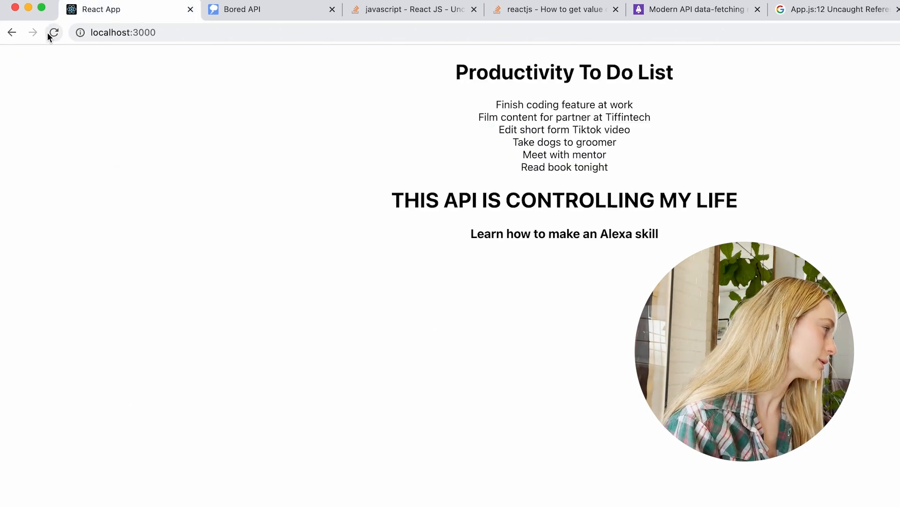
{"action": "left_click", "coordinate": [53, 32]}
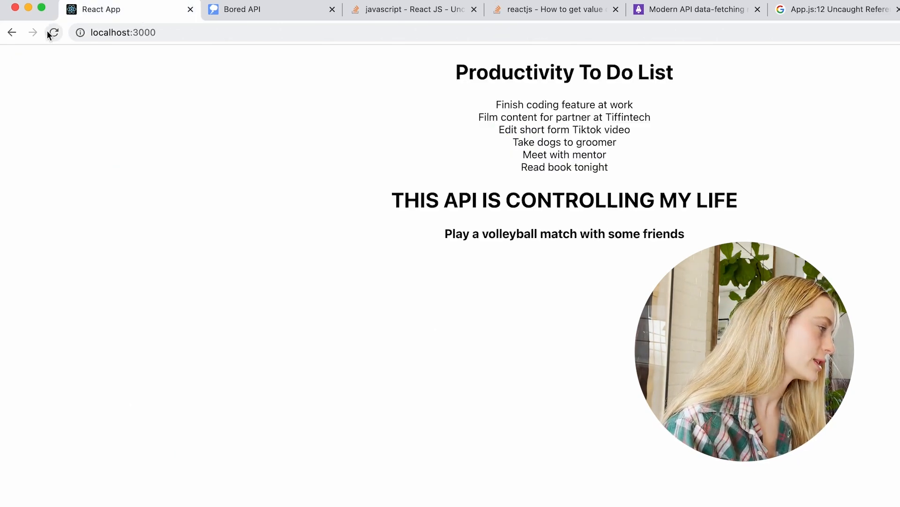
{"action": "left_click", "coordinate": [53, 32]}
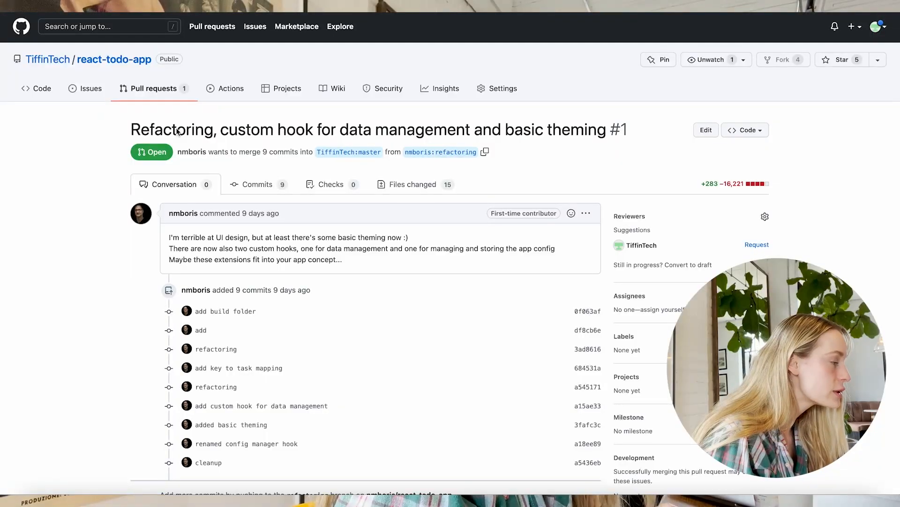
{"action": "scroll", "scroll_direction": "down", "scroll_amount": 3}
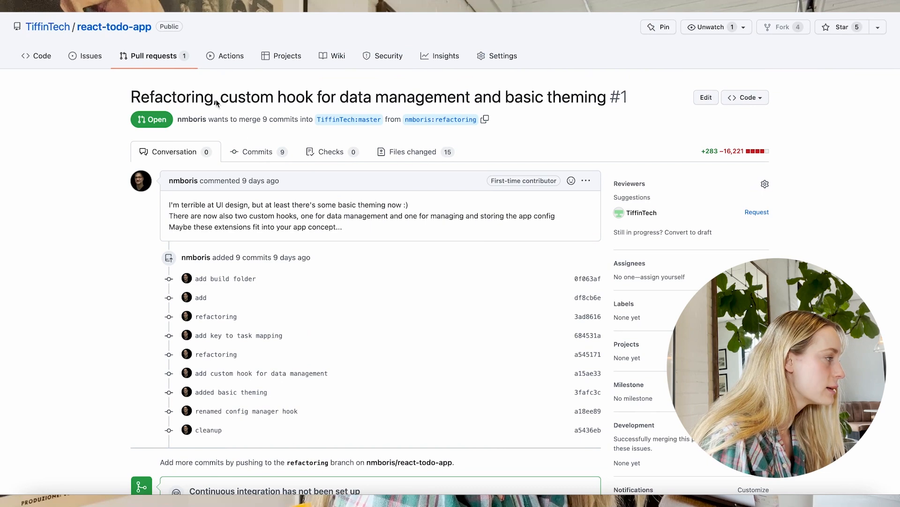
{"action": "mouse_move", "coordinate": [465, 166]}
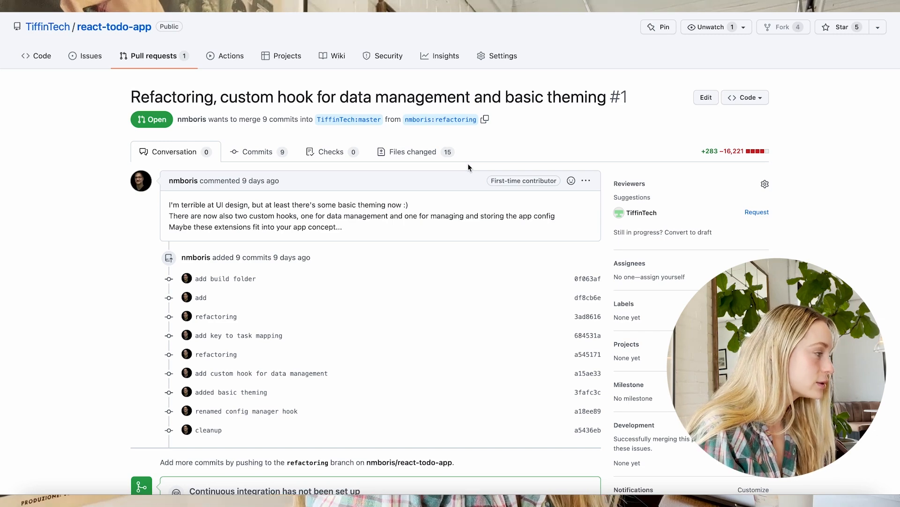
Review the diffs of all 15 changed files in pull request #1.
{"action": "left_click", "coordinate": [413, 151]}
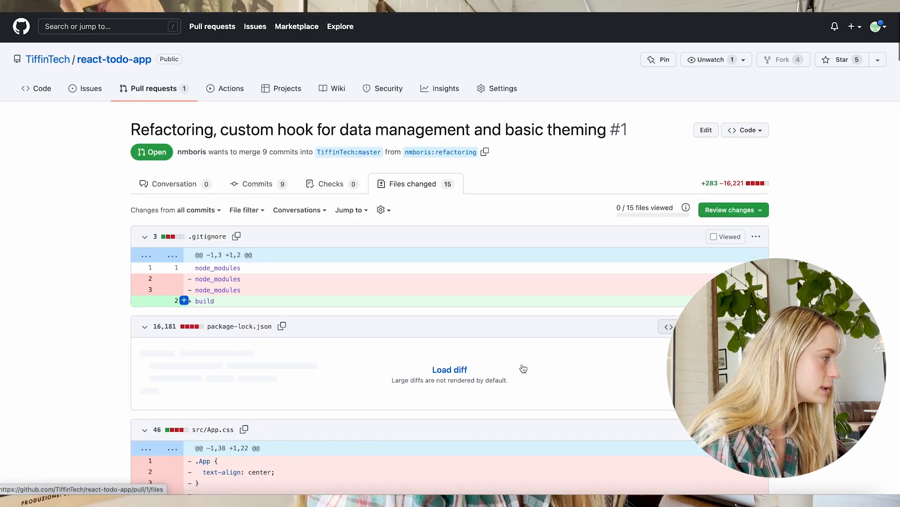
{"action": "scroll", "scroll_direction": "down", "scroll_amount": 3}
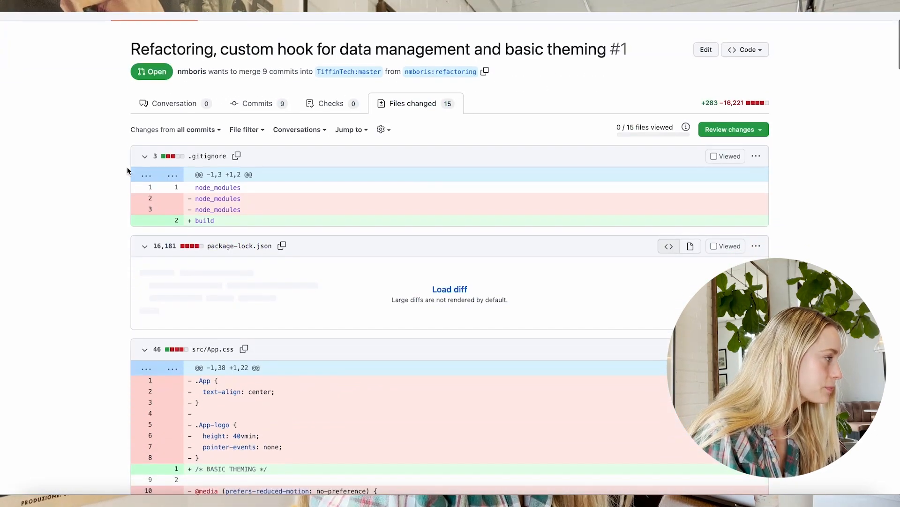
{"action": "scroll", "scroll_direction": "down", "scroll_amount": 3}
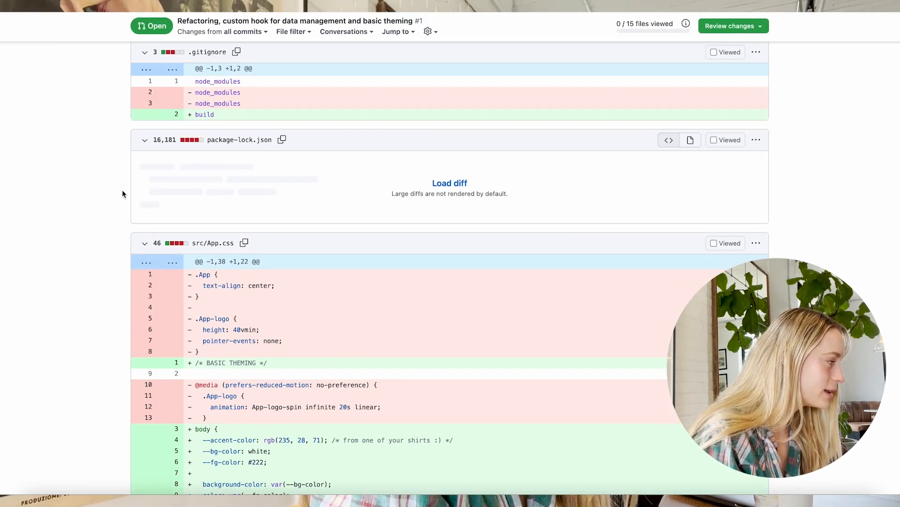
{"action": "scroll", "scroll_direction": "down", "scroll_amount": 3}
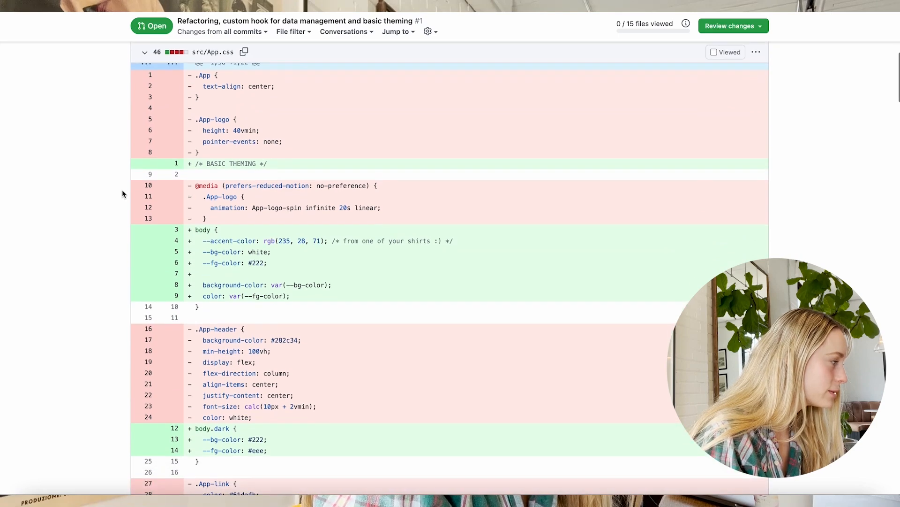
{"action": "scroll", "scroll_direction": "down", "scroll_amount": 3}
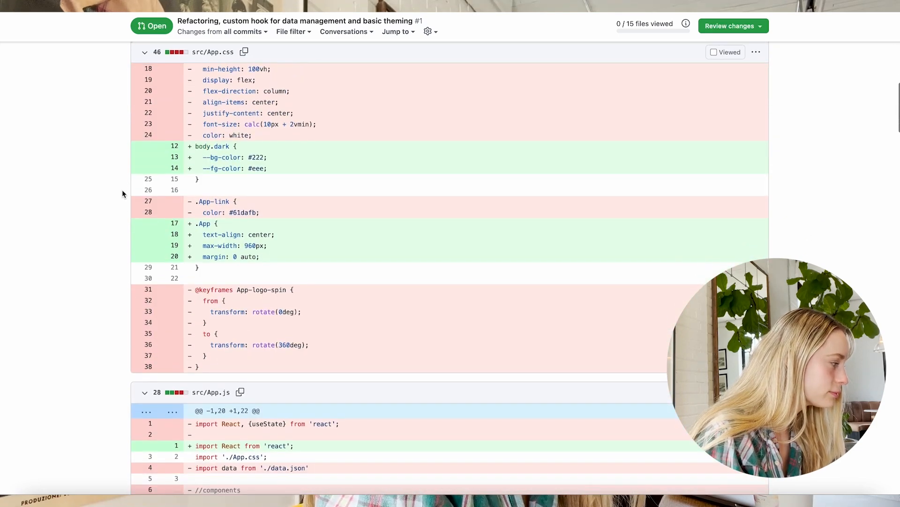
{"action": "scroll", "scroll_direction": "down", "scroll_amount": 3}
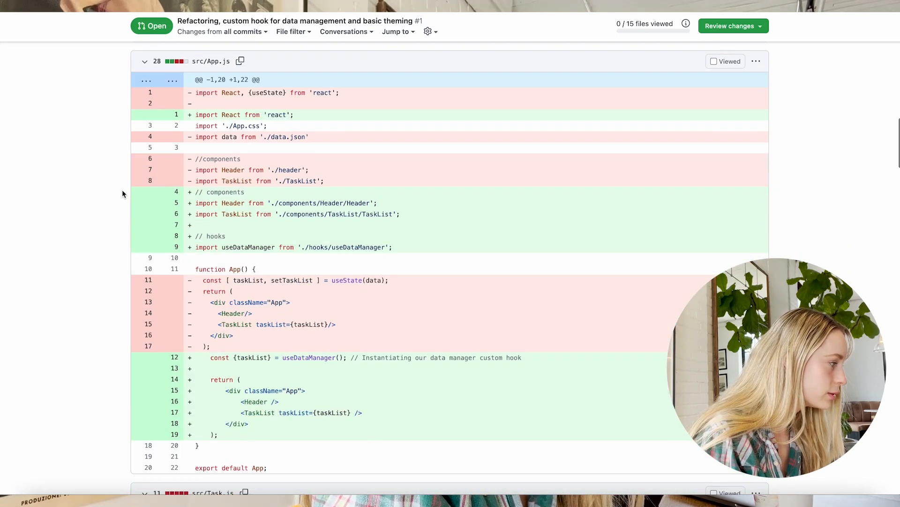
{"action": "scroll", "scroll_direction": "down", "scroll_amount": 3}
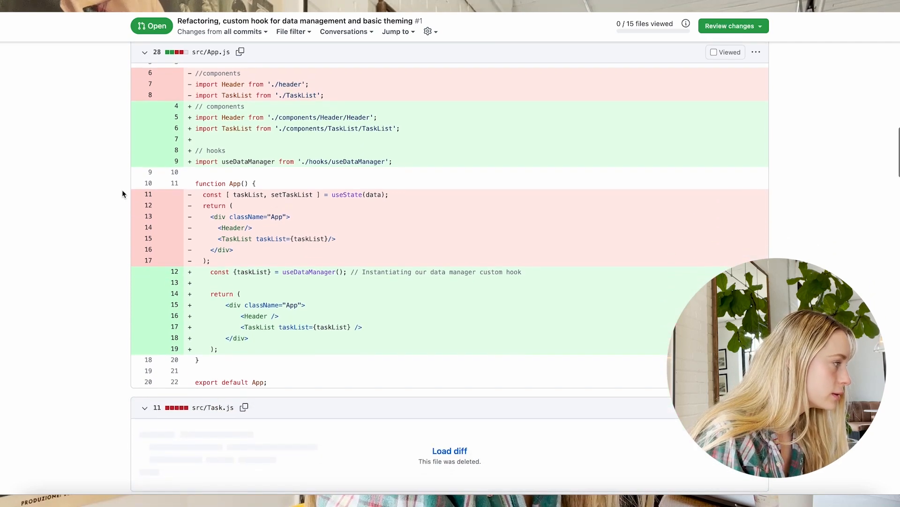
{"action": "scroll", "scroll_direction": "down", "scroll_amount": 3}
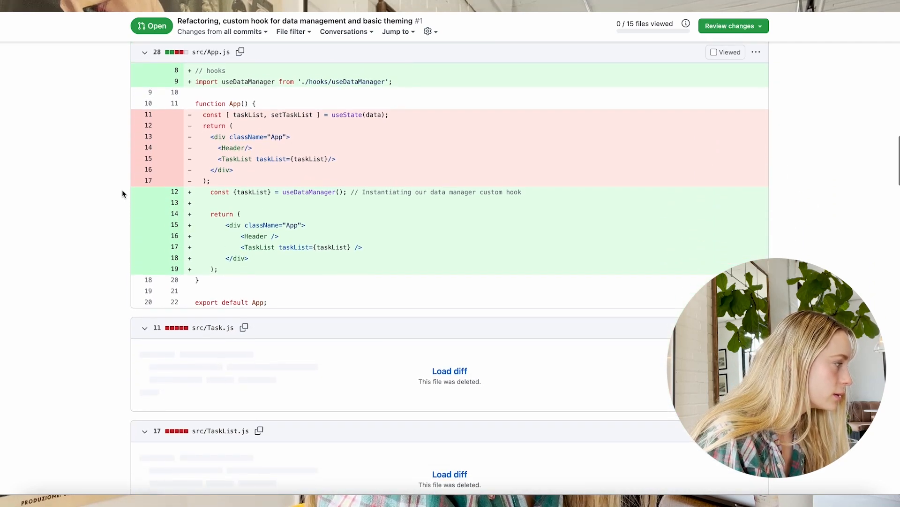
{"action": "scroll", "scroll_direction": "down", "scroll_amount": 3}
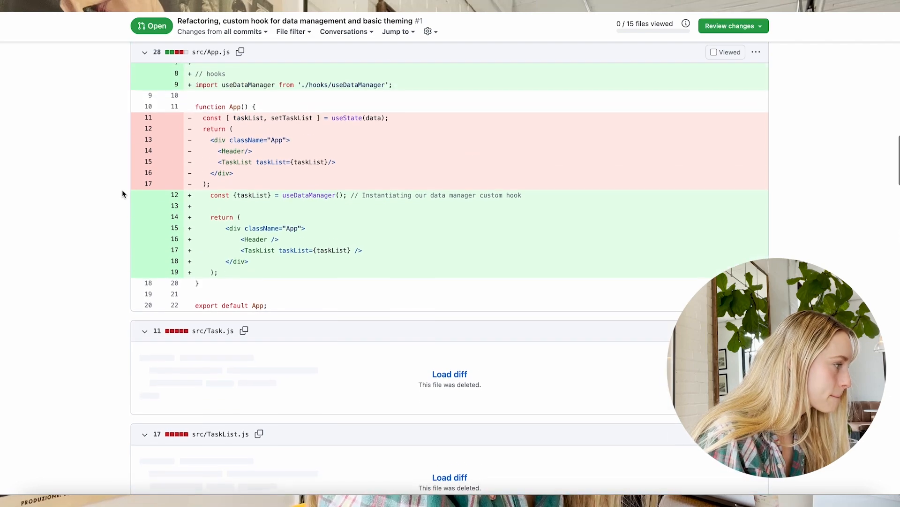
{"action": "scroll", "scroll_direction": "down", "scroll_amount": 3}
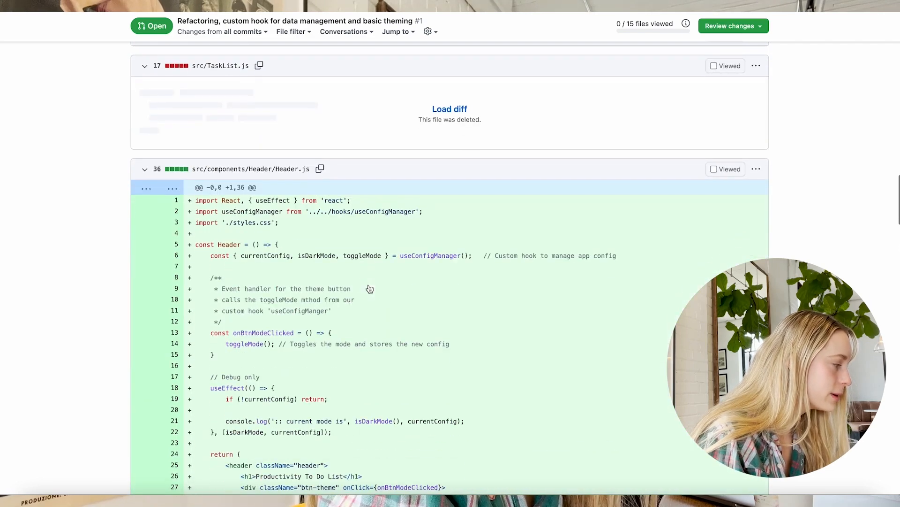
{"action": "scroll", "scroll_direction": "down", "scroll_amount": 3}
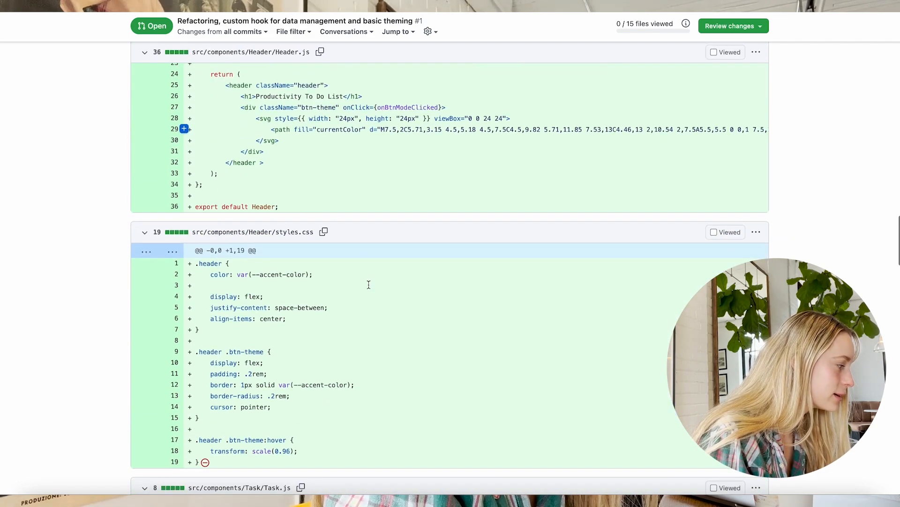
{"action": "scroll", "scroll_direction": "down", "scroll_amount": 3}
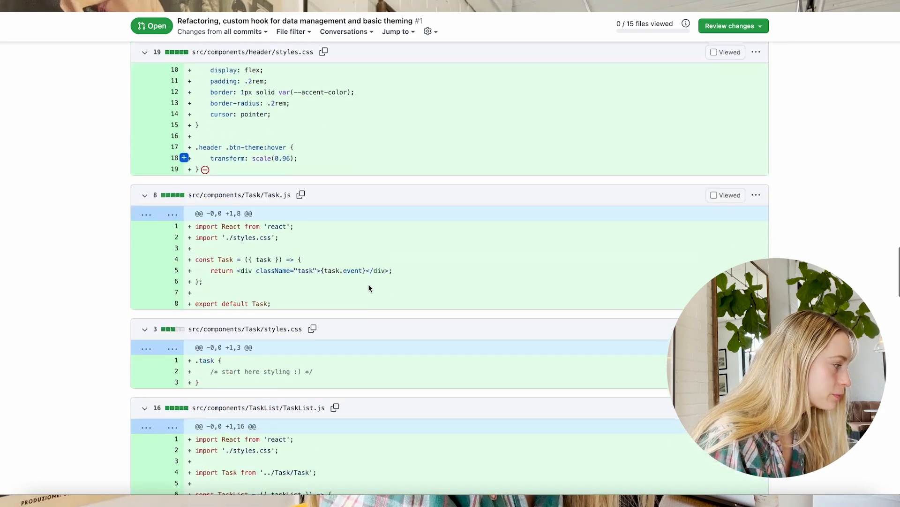
{"action": "scroll", "scroll_direction": "down", "scroll_amount": 3}
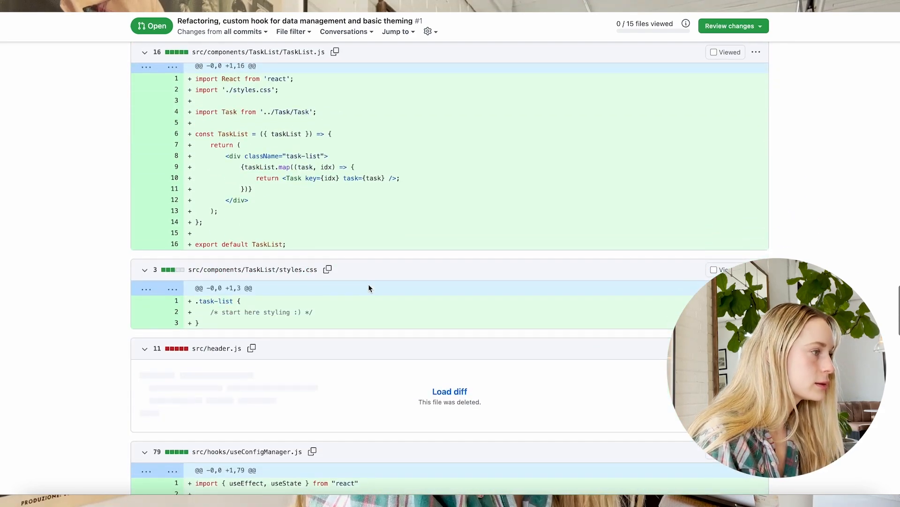
{"action": "scroll", "scroll_direction": "down", "scroll_amount": 3}
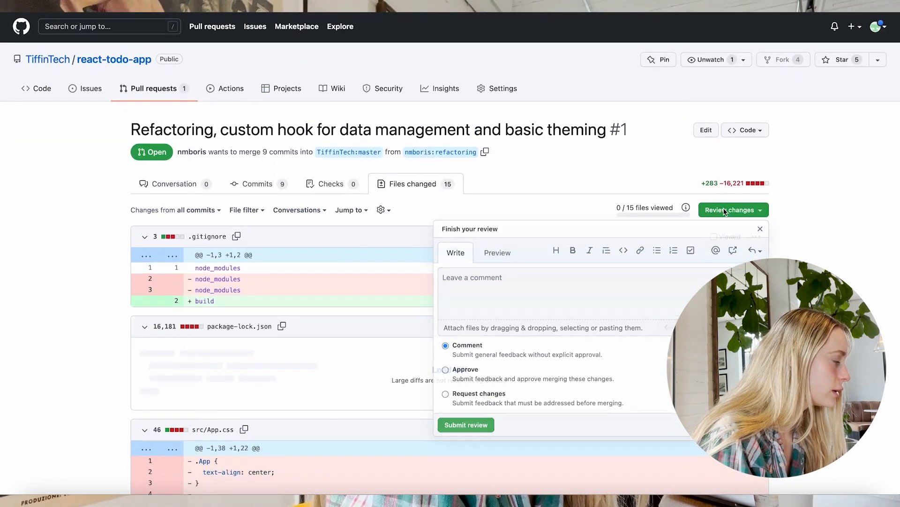
Reopen the refactoring and basic theming pull request and reach its merge box.
{"action": "left_click", "coordinate": [760, 229]}
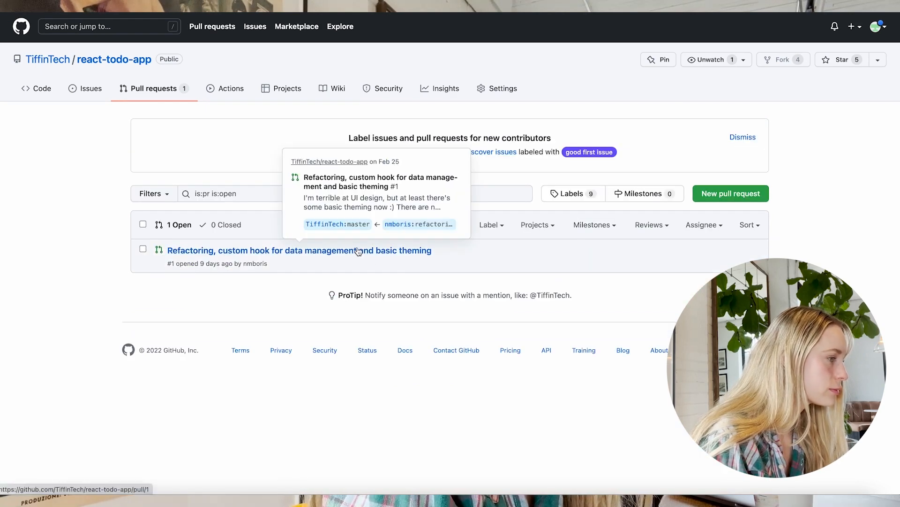
{"action": "left_click", "coordinate": [299, 250]}
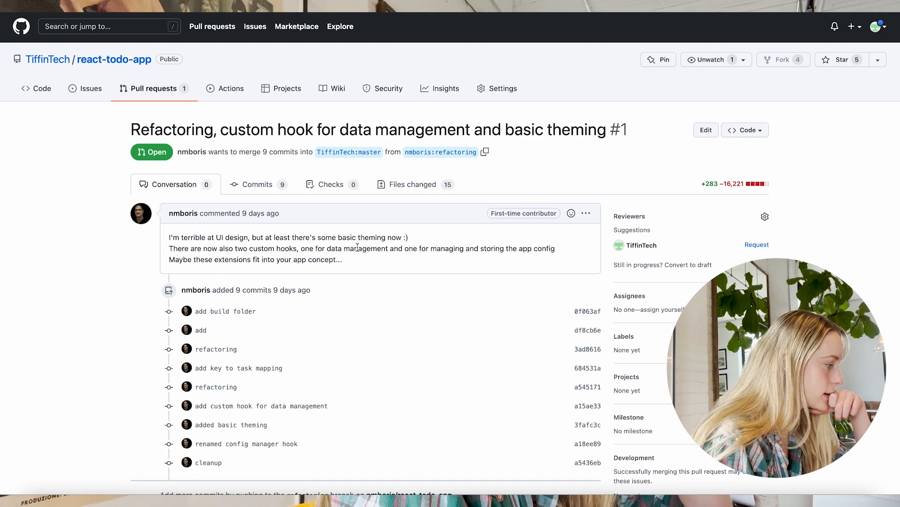
{"action": "scroll", "scroll_direction": "down", "scroll_amount": 3}
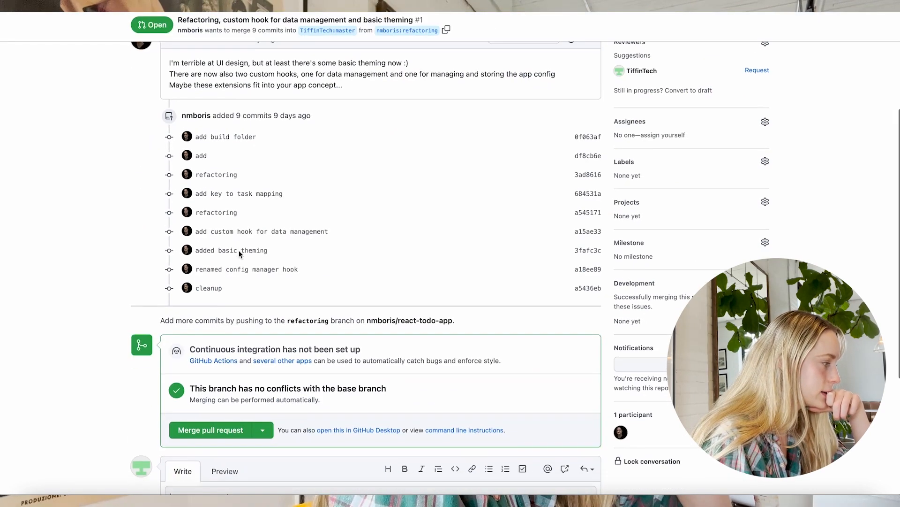
{"action": "scroll", "scroll_direction": "down", "scroll_amount": 3}
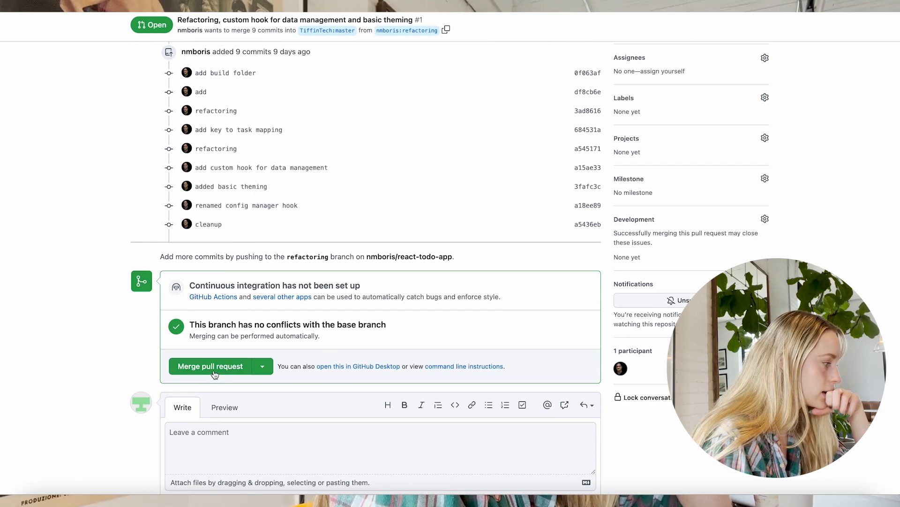
Merge pull request #1 into master and confirm the merge.
{"action": "left_click", "coordinate": [210, 366]}
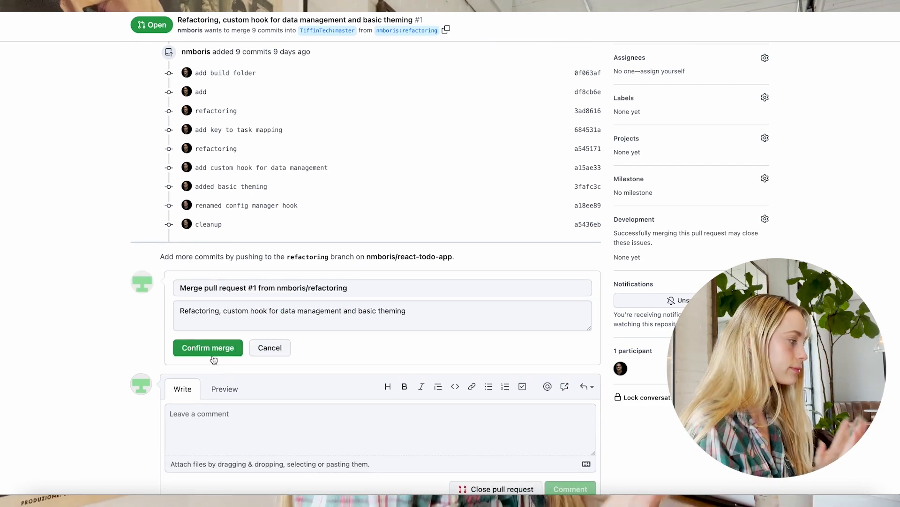
{"action": "left_click", "coordinate": [208, 347]}
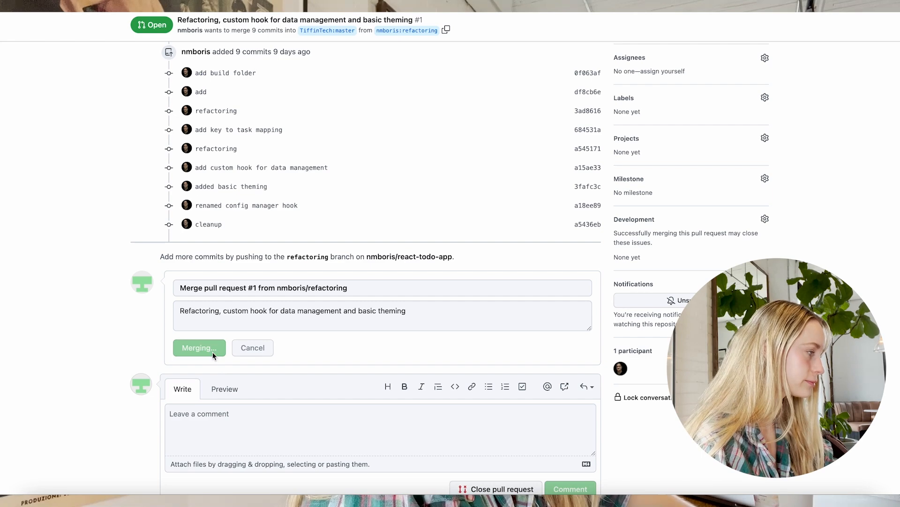
{"action": "left_click", "coordinate": [199, 347]}
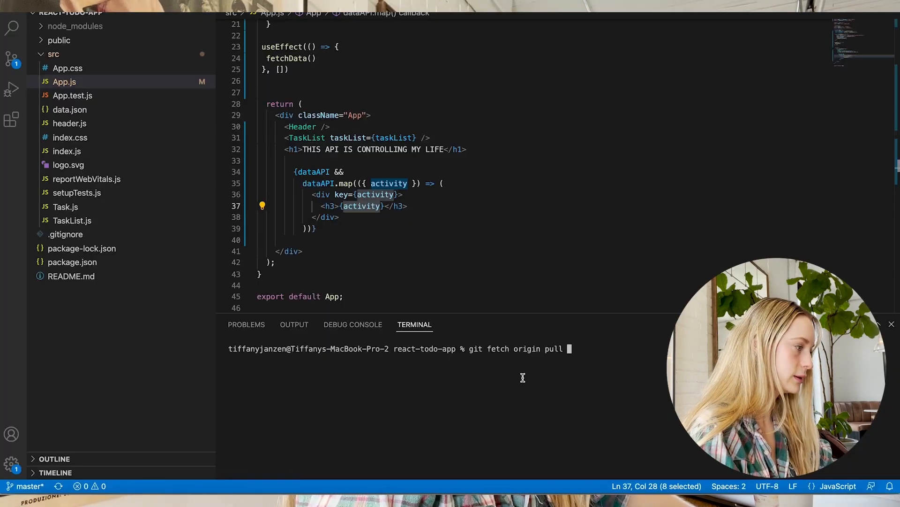
{"action": "mouse_move", "coordinate": [590, 349]}
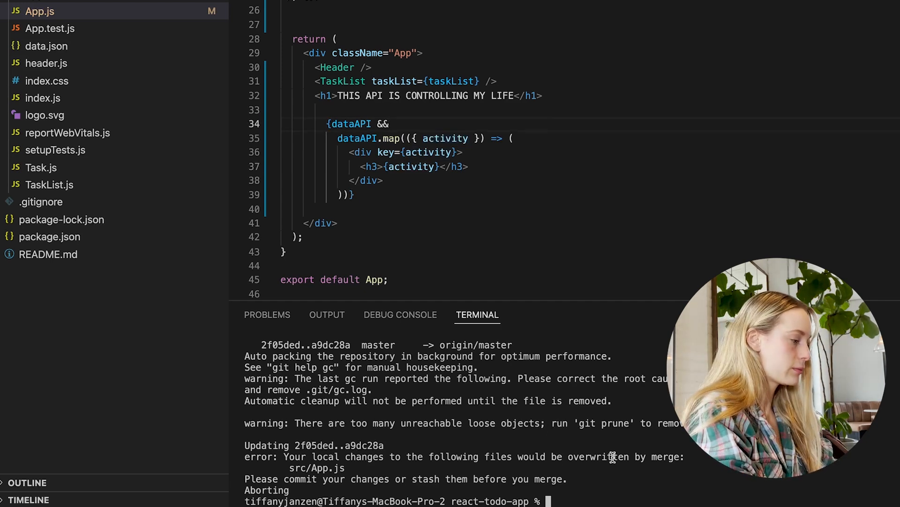
Attempt a git commit in the terminal after the pull aborted over App.js changes.
{"action": "type", "text": "git"}
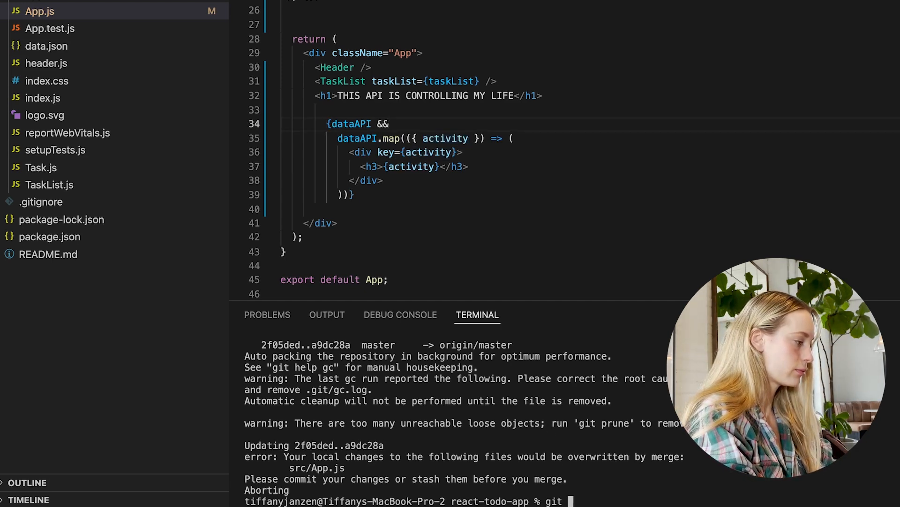
{"action": "type", "text": "commit"}
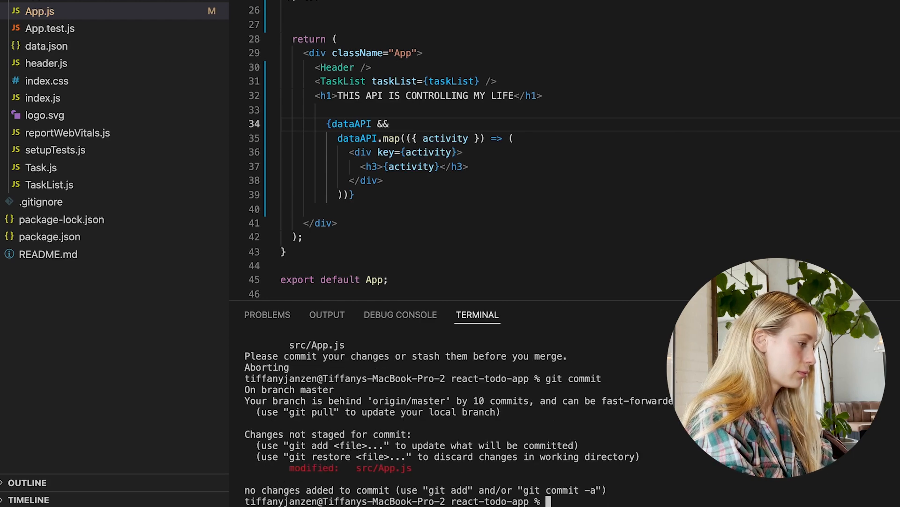
{"action": "type", "text": "git"}
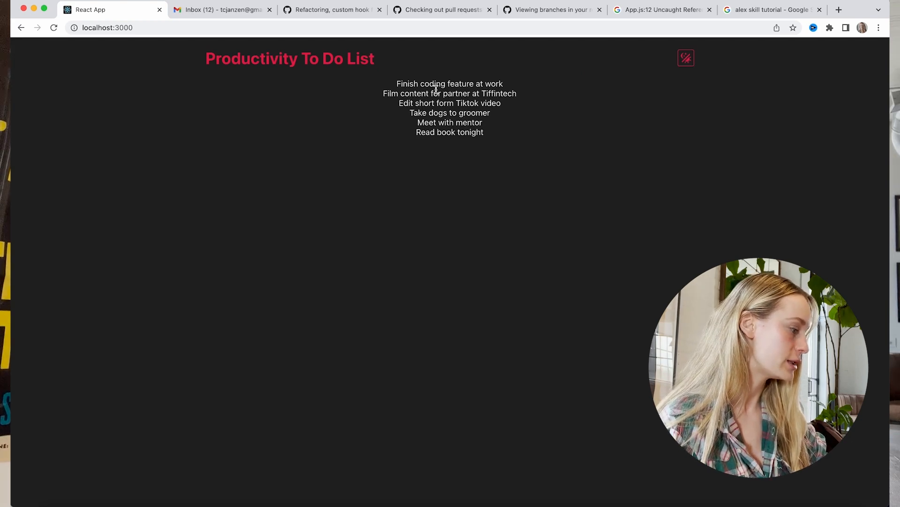
Inspect the localhost:3000 page and view the Console logging the theme mode.
{"action": "right_click", "coordinate": [439, 343]}
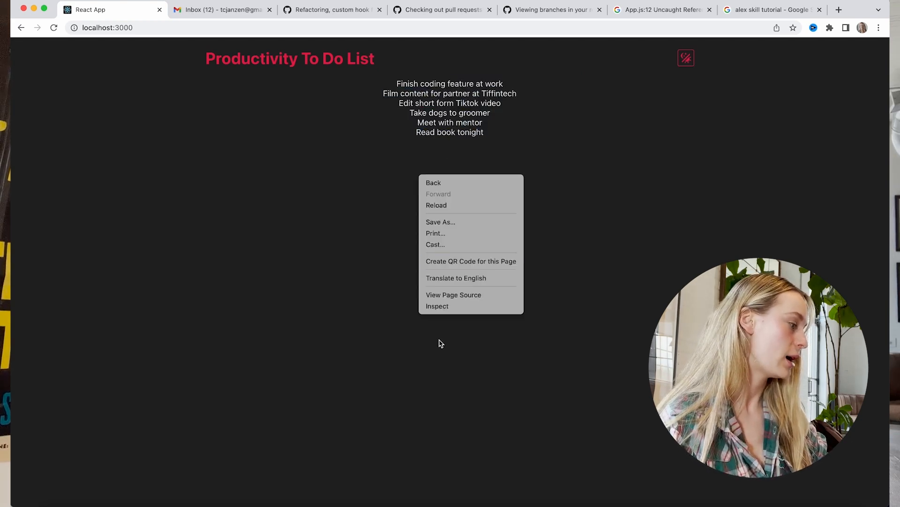
{"action": "left_click", "coordinate": [437, 306]}
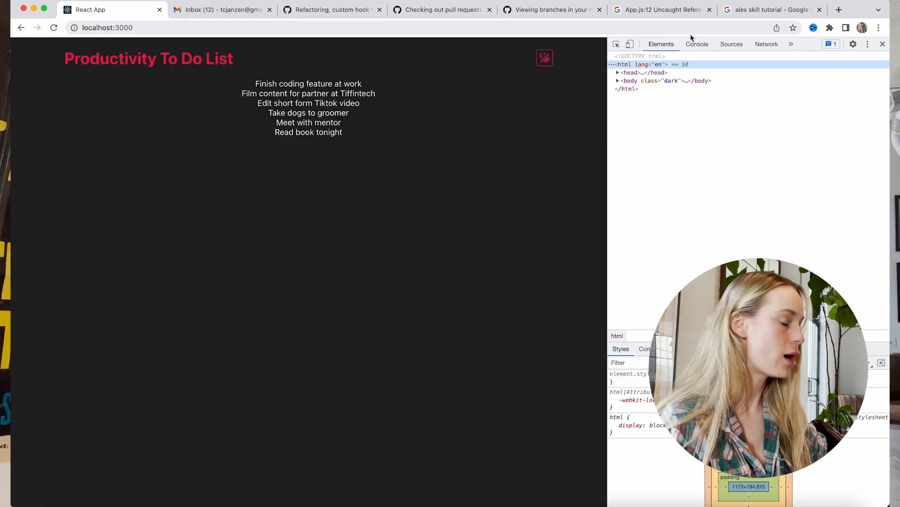
{"action": "left_click", "coordinate": [697, 44]}
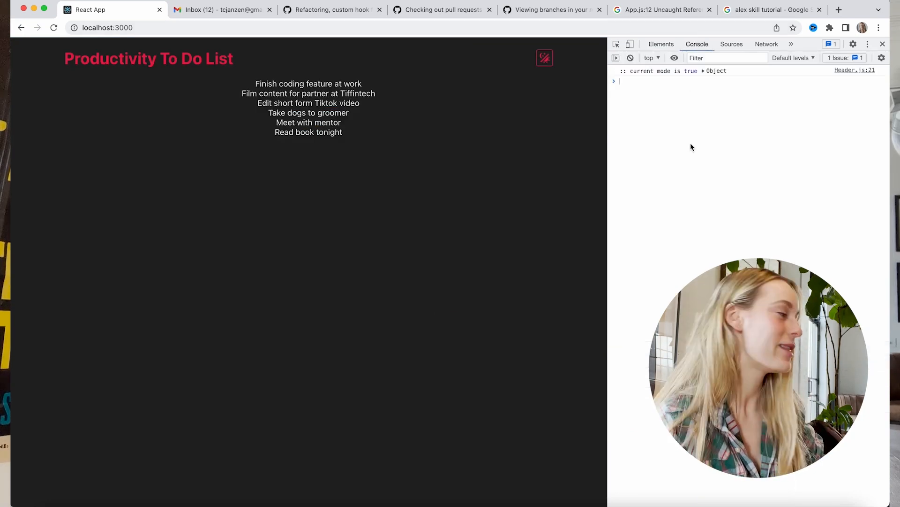
{"action": "mouse_move", "coordinate": [448, 384]}
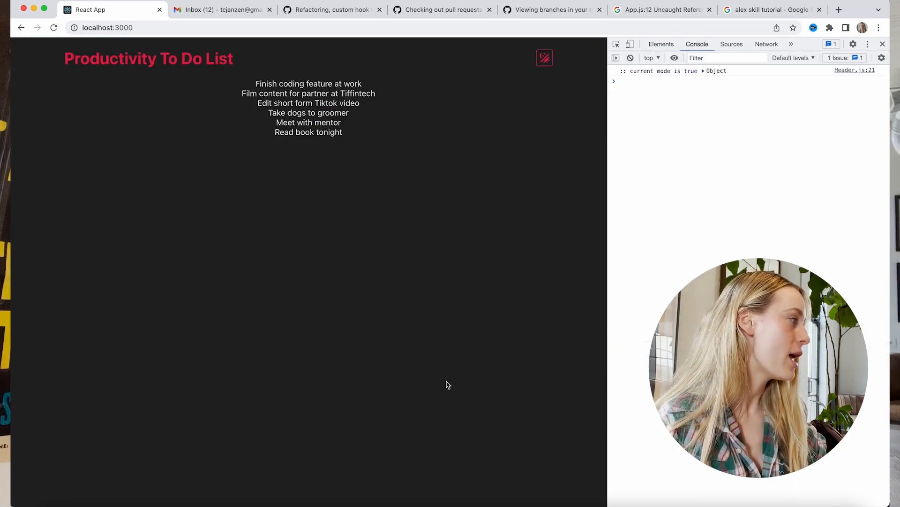